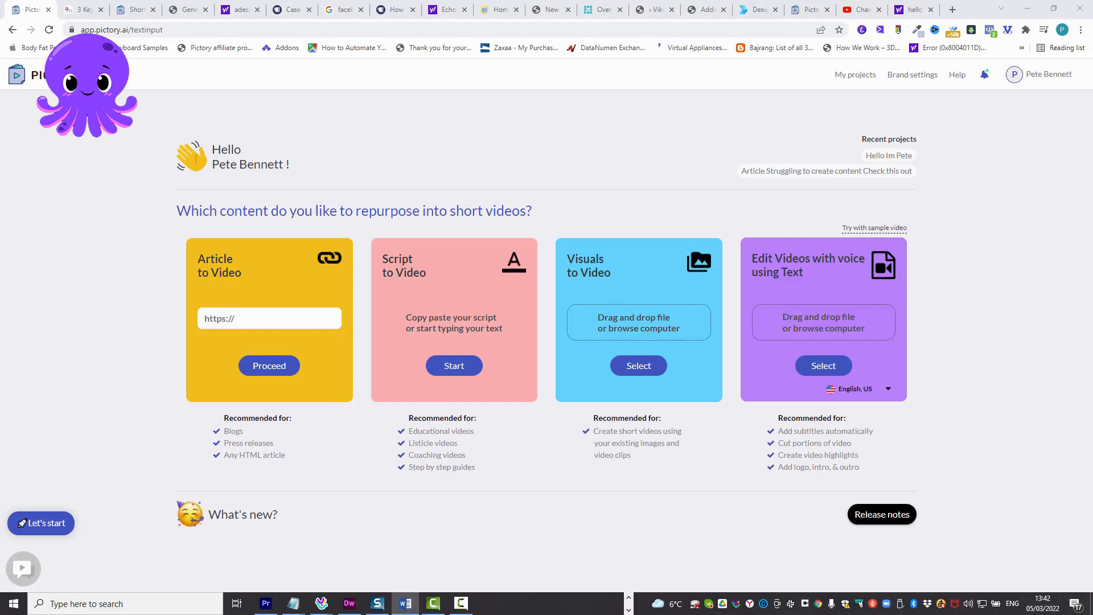
- Bring up Moon.docx in Word and select the entire 2055-word meditation script for copying
click(404, 604)
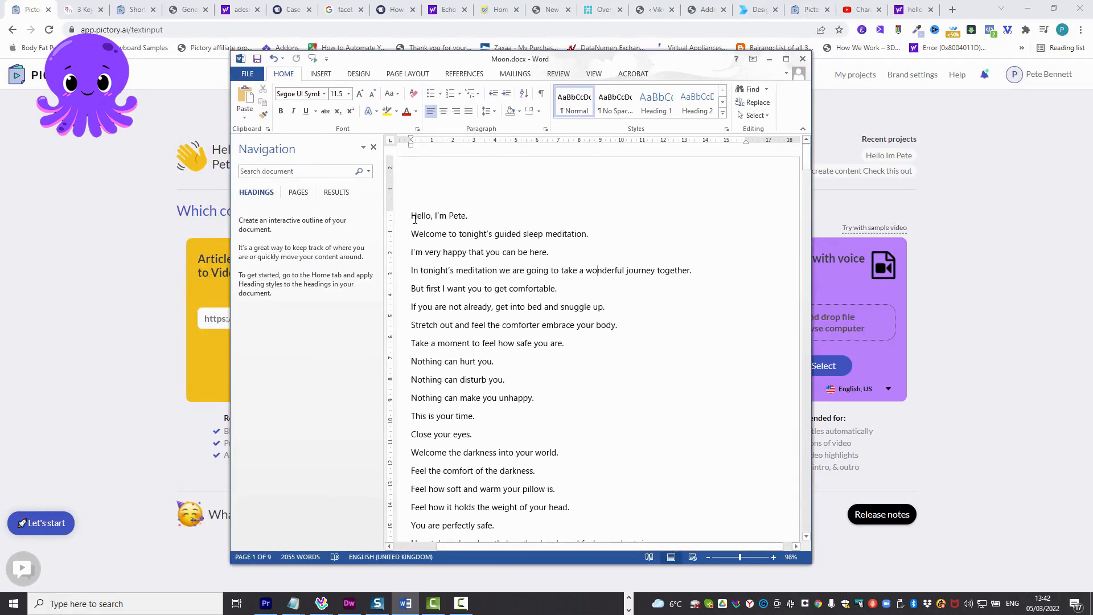
scroll(down, 3)
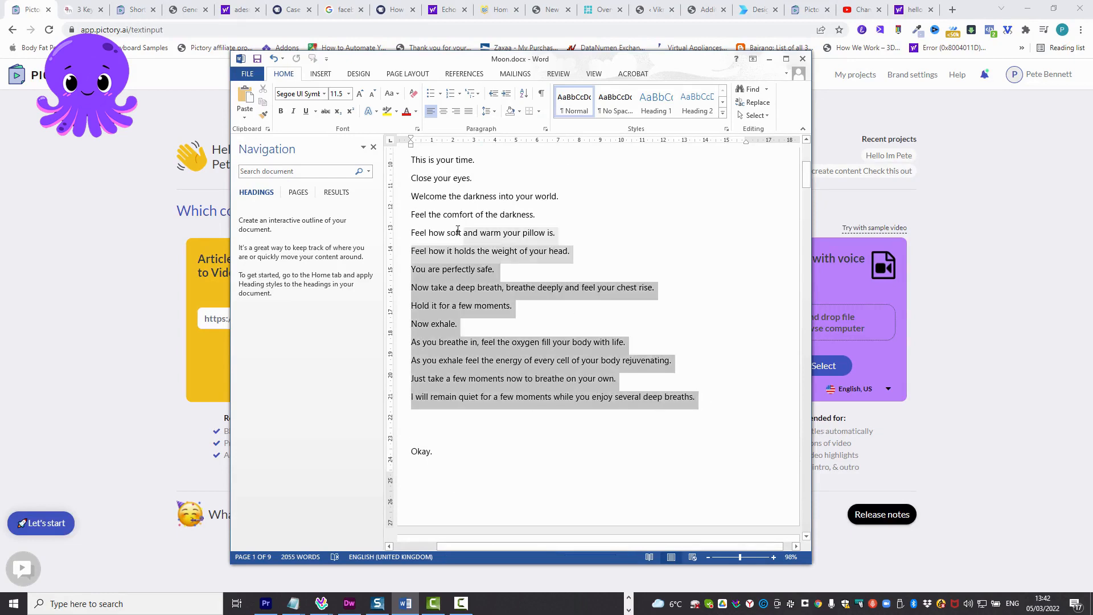
scroll(down, 3)
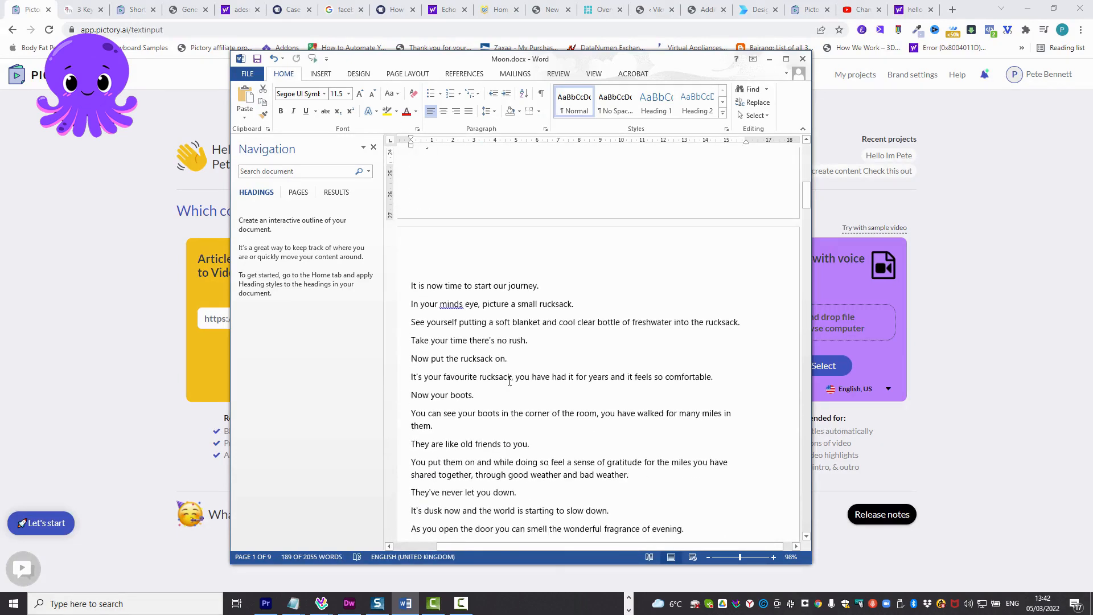
key(ctrl+a)
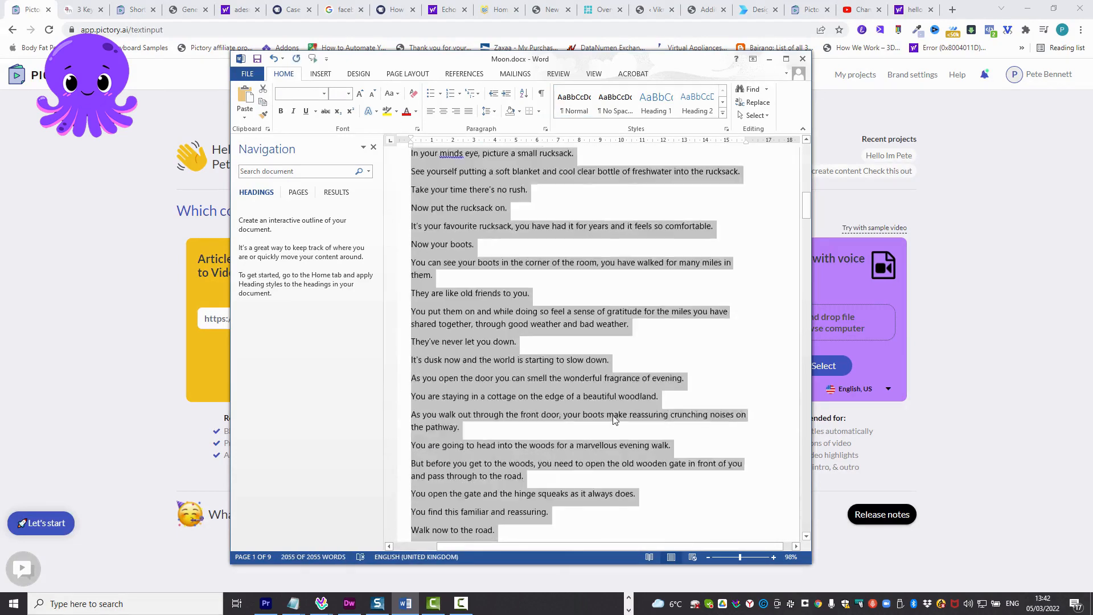
scroll(down, 3)
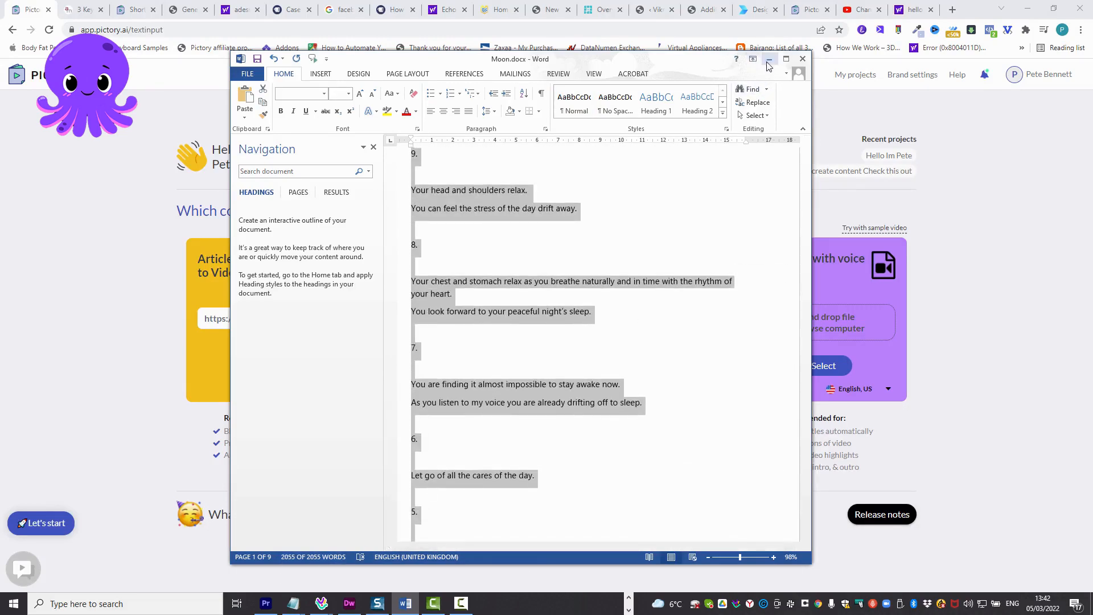
- Submit the pasted 10,653-character script in Pictory and choose 16:9 Landscape
click(769, 58)
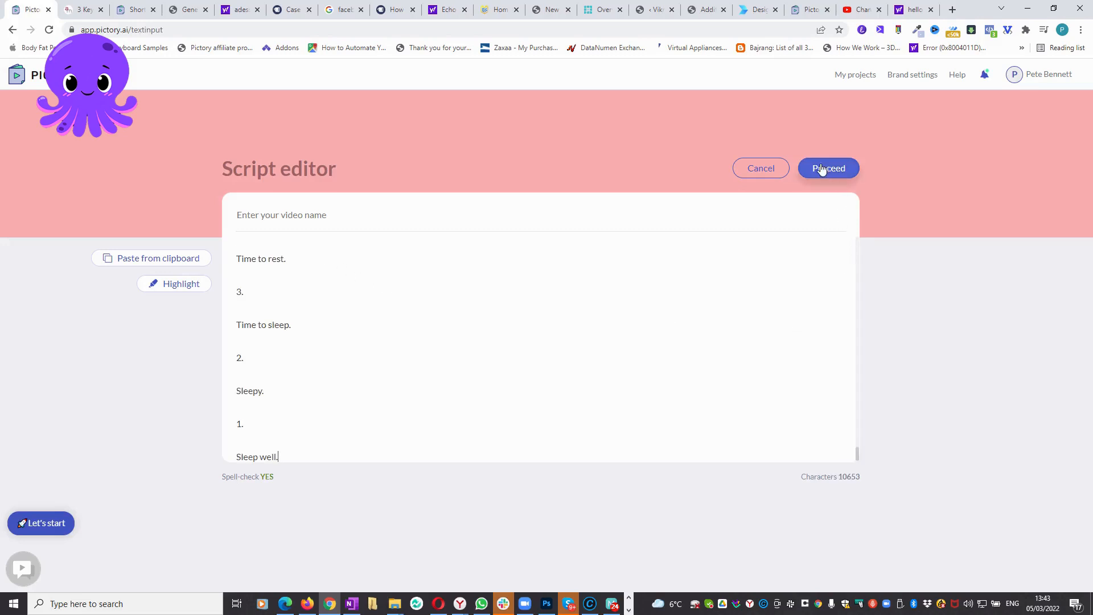
click(827, 169)
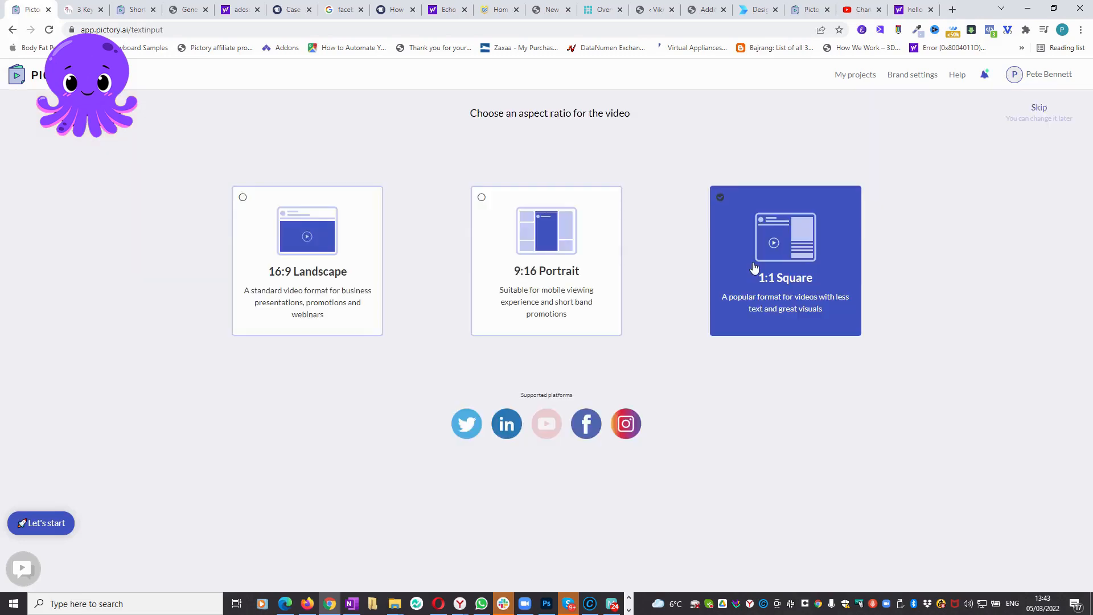
click(306, 260)
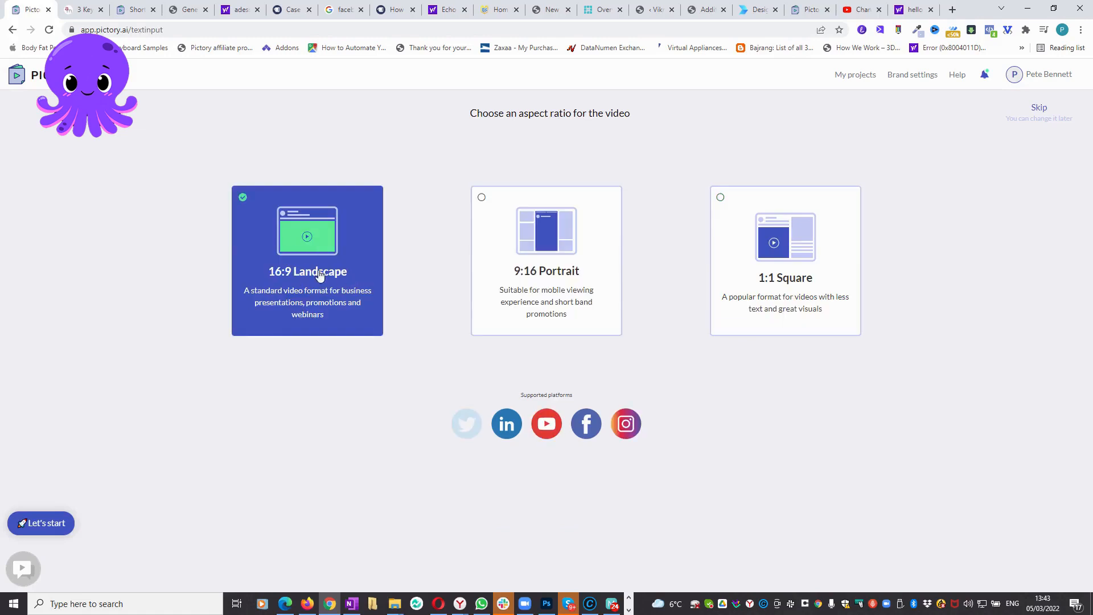
mouse_move(305, 247)
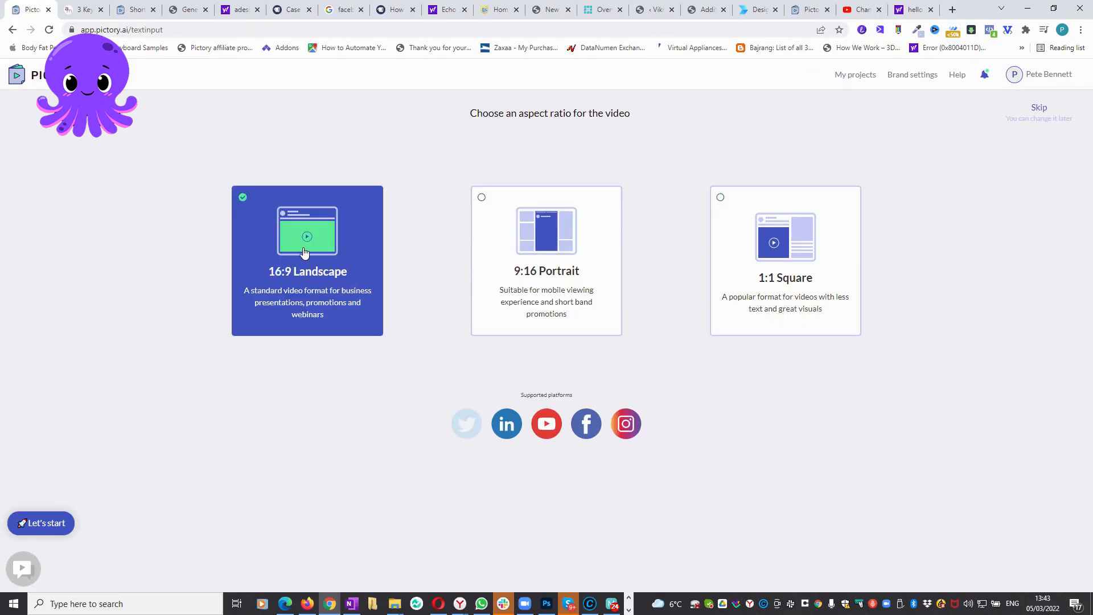
- Start building the video storyboard from the script
click(41, 523)
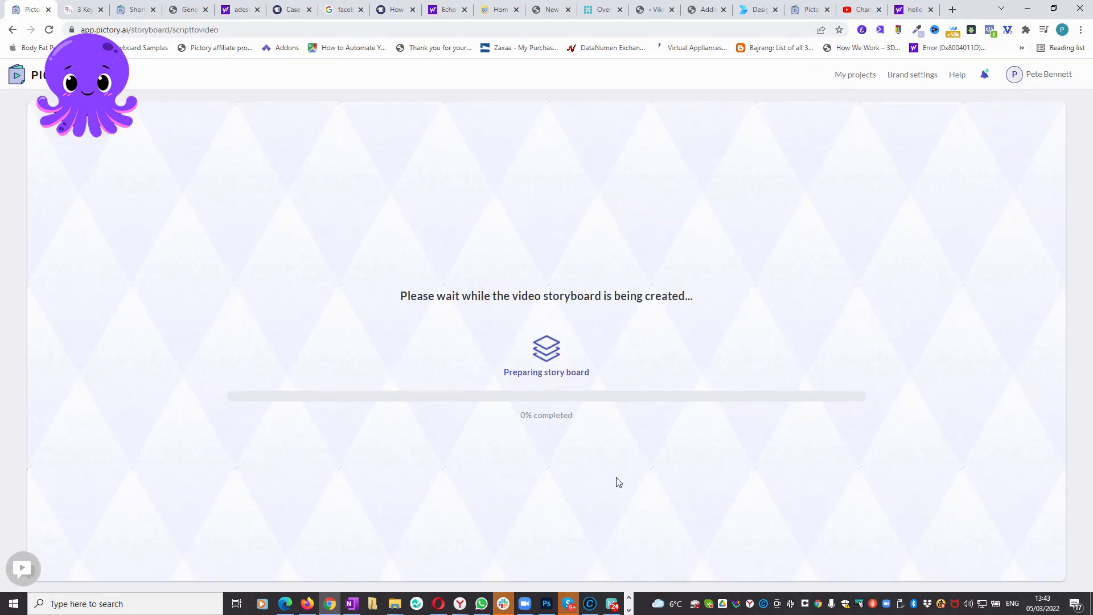
mouse_move(450, 529)
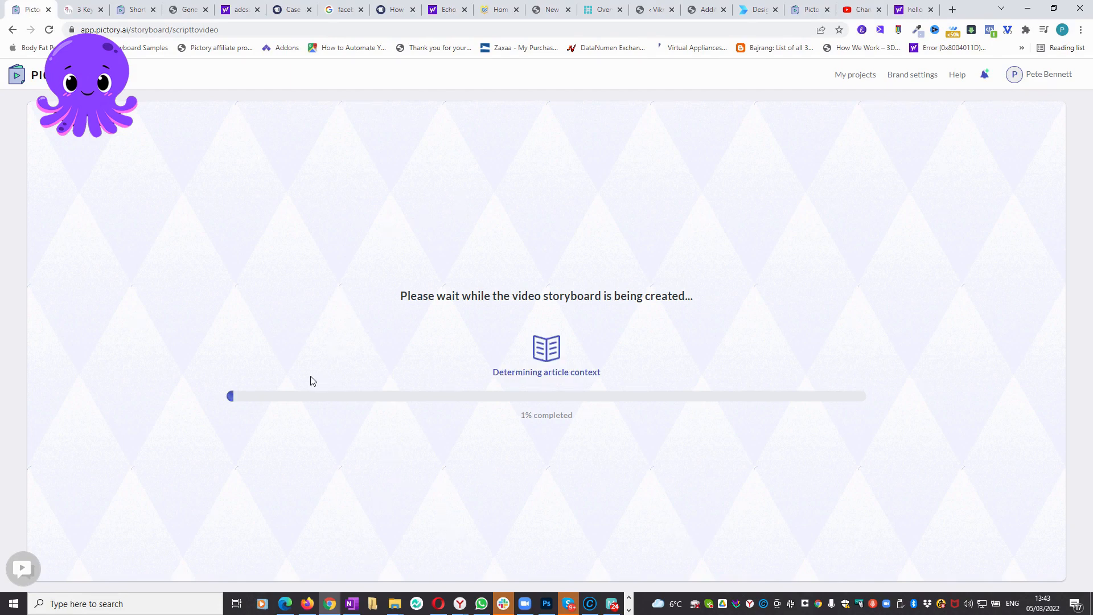
mouse_move(341, 409)
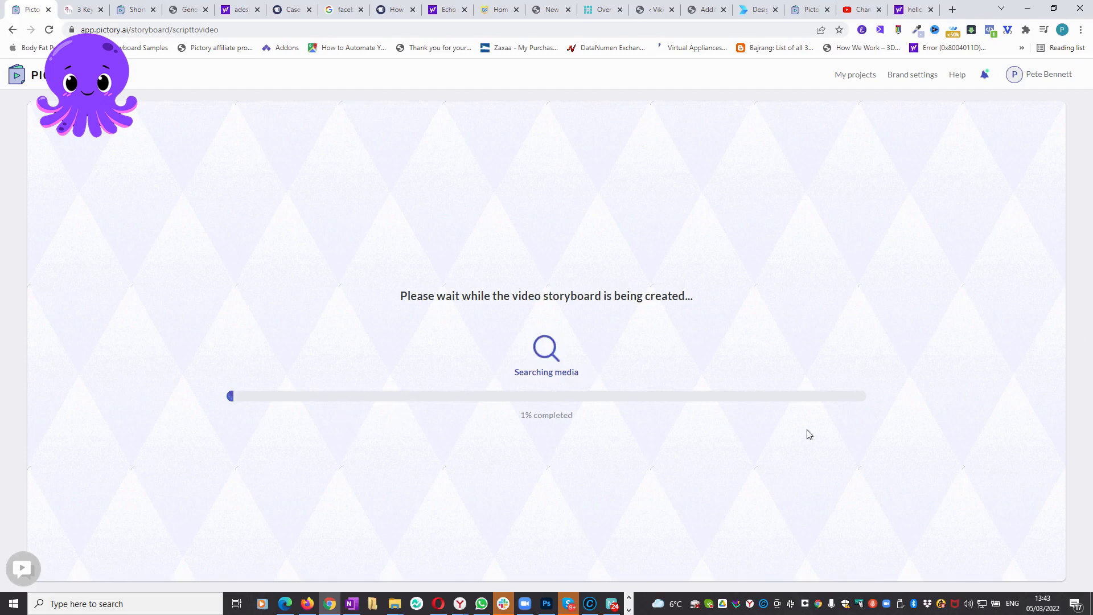
mouse_move(846, 395)
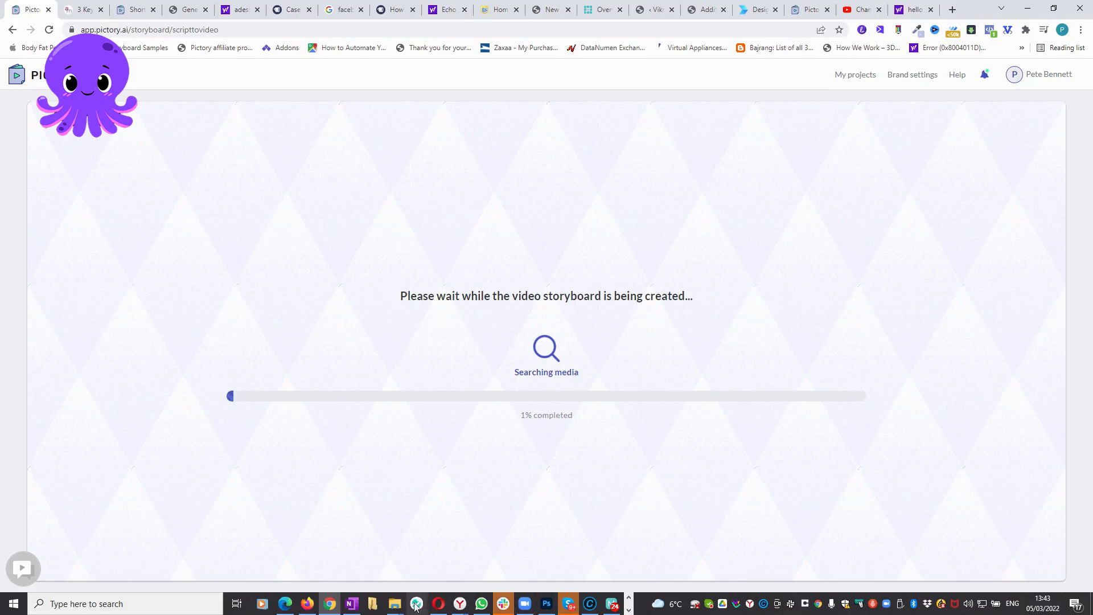
mouse_move(394, 603)
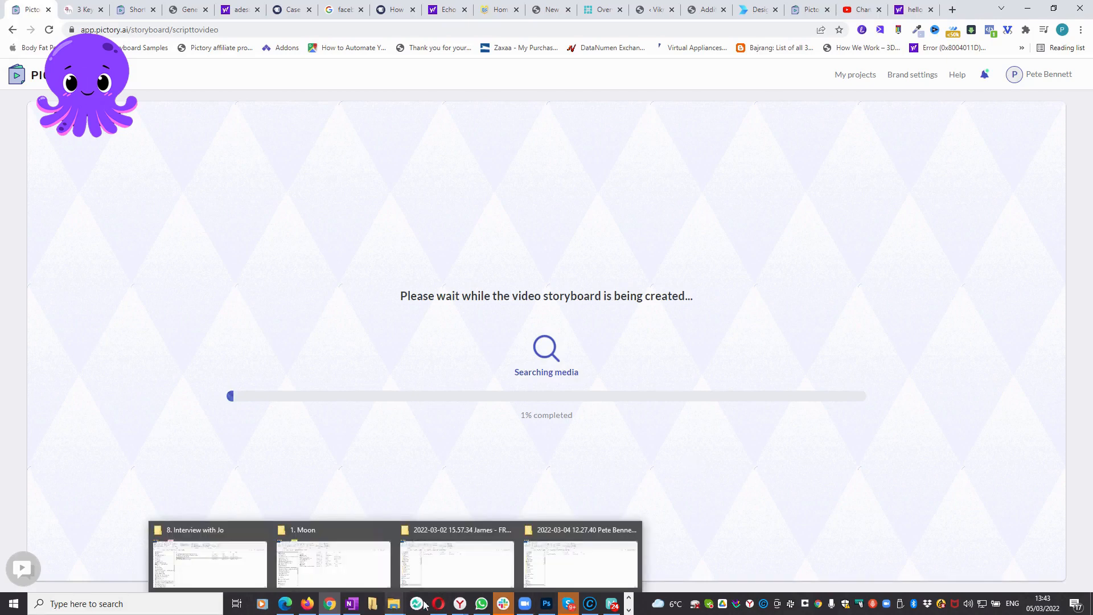
mouse_move(332, 565)
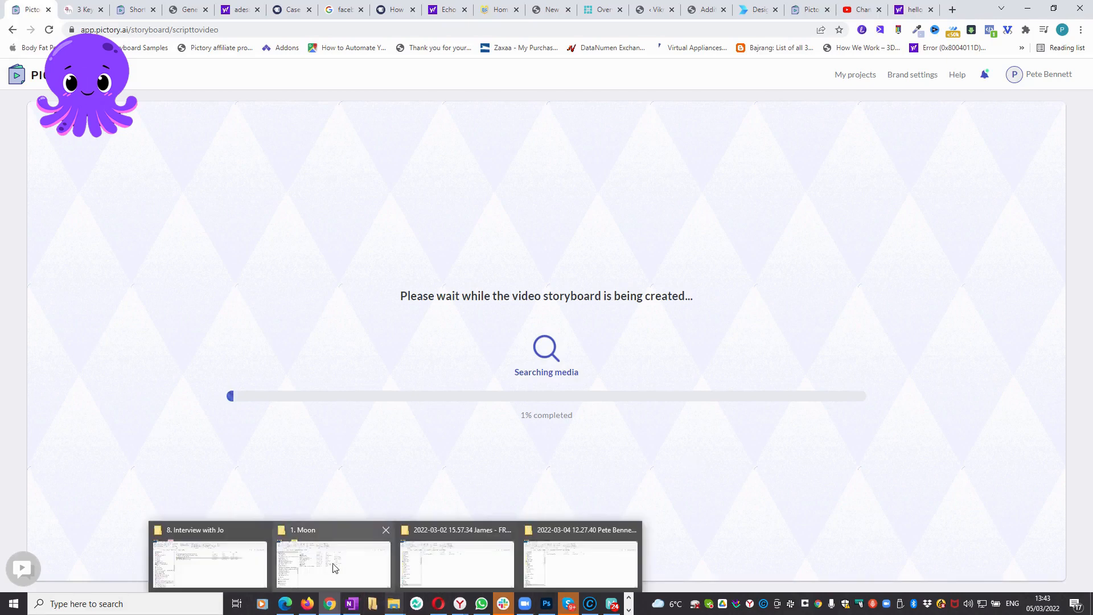
- Show the '1. Moon' project folder and select the Moon.sesx Audition session file
click(331, 564)
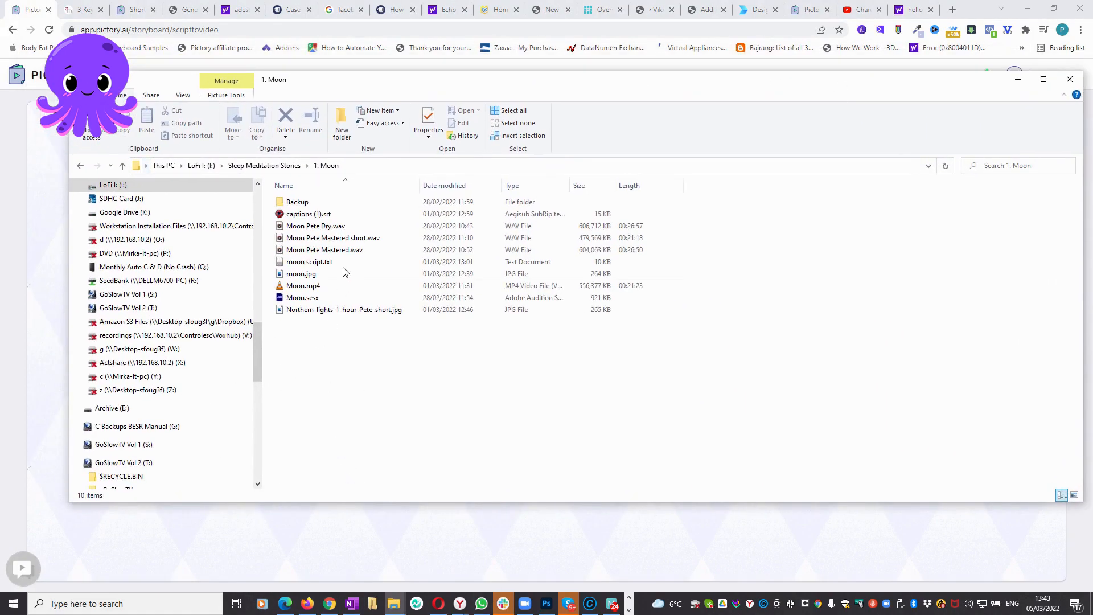
mouse_move(332, 238)
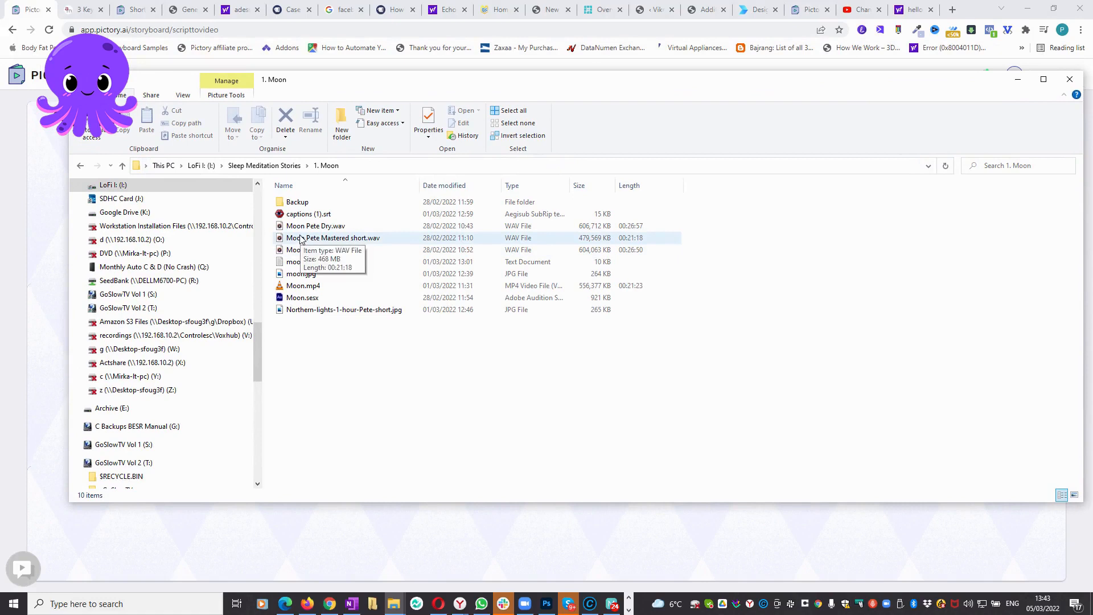
mouse_move(294, 241)
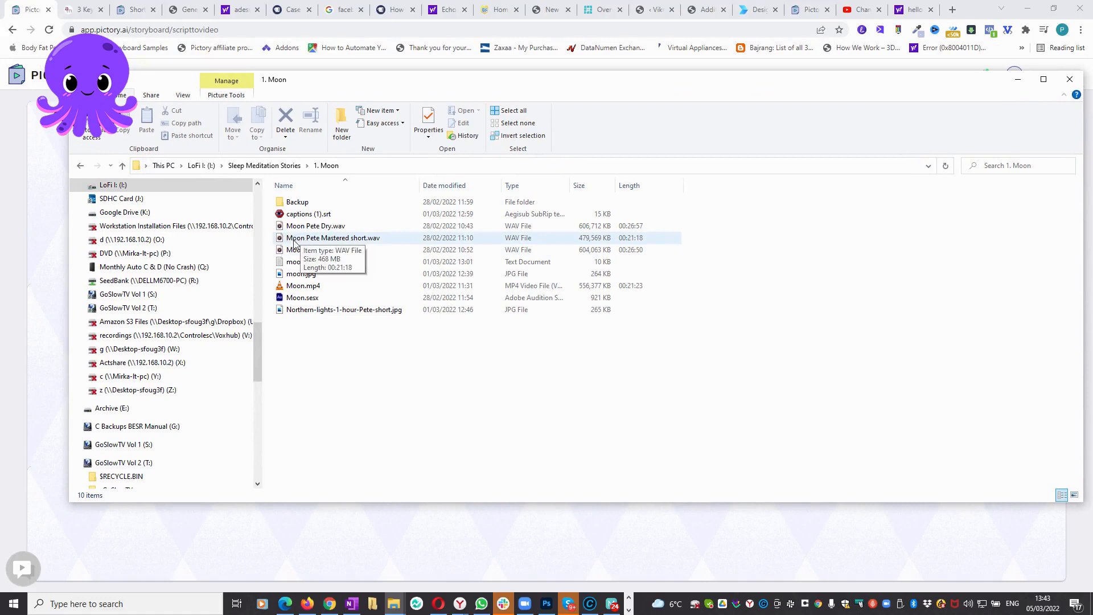
mouse_move(362, 247)
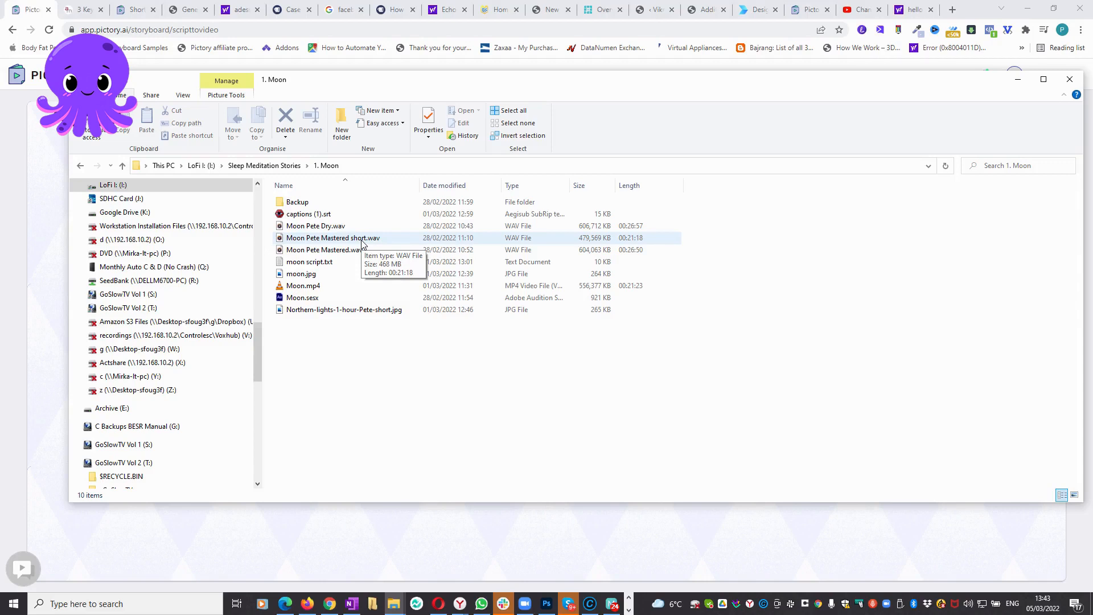
mouse_move(359, 244)
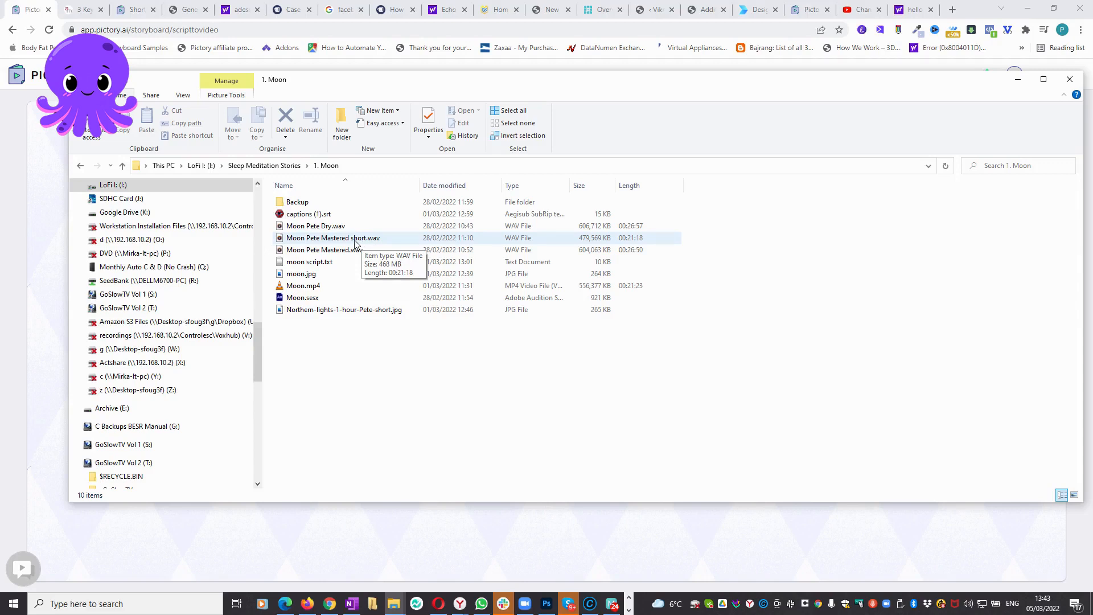
mouse_move(337, 242)
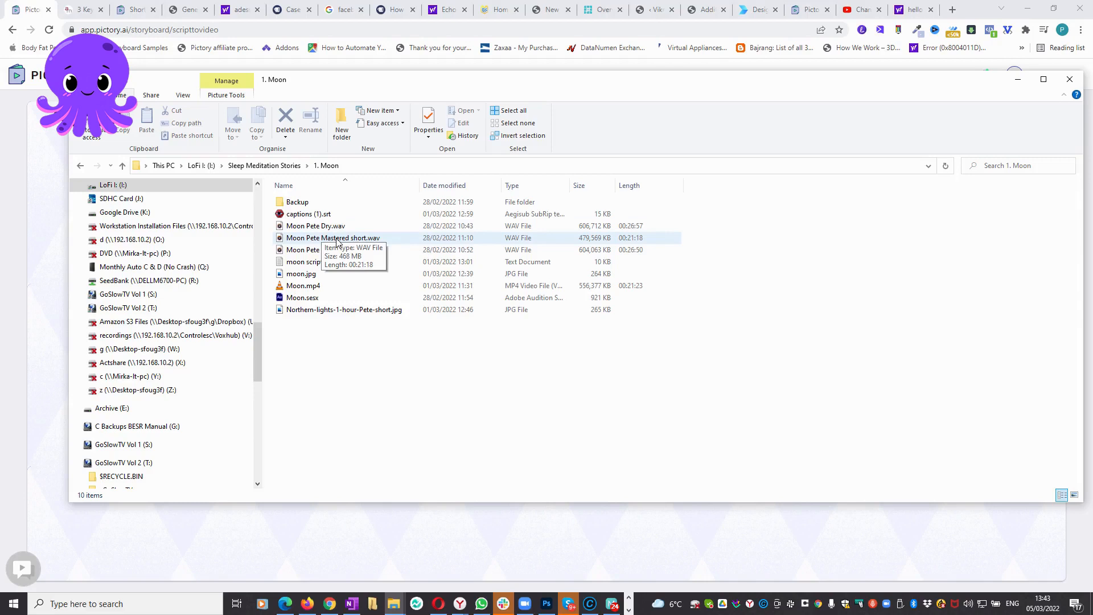
click(302, 297)
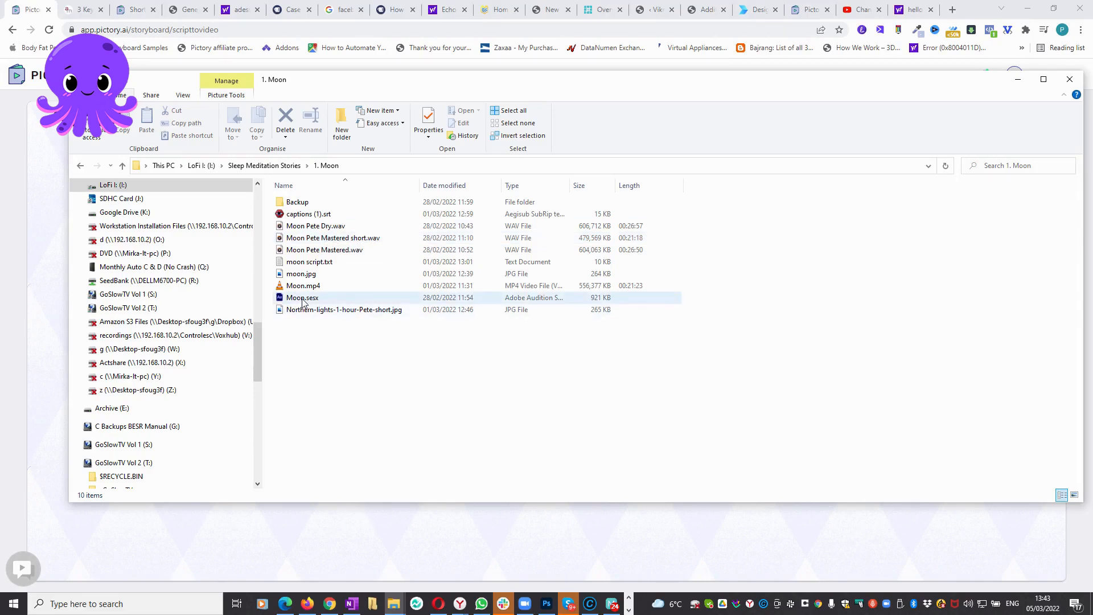
click(302, 297)
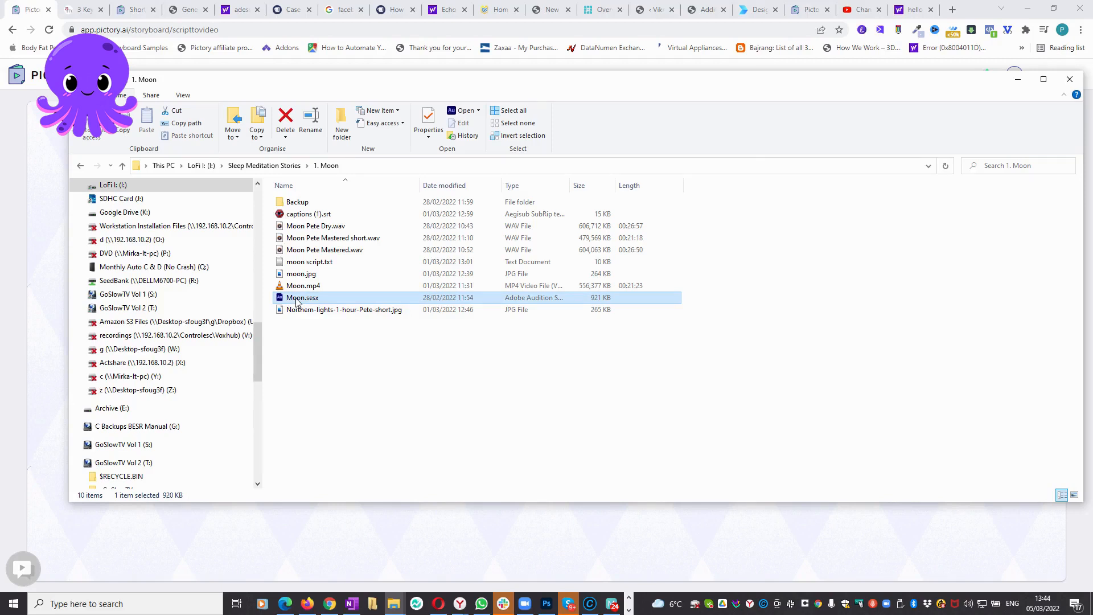
- Open the Moon.sesx multitrack session in Adobe Audition
double_click(302, 298)
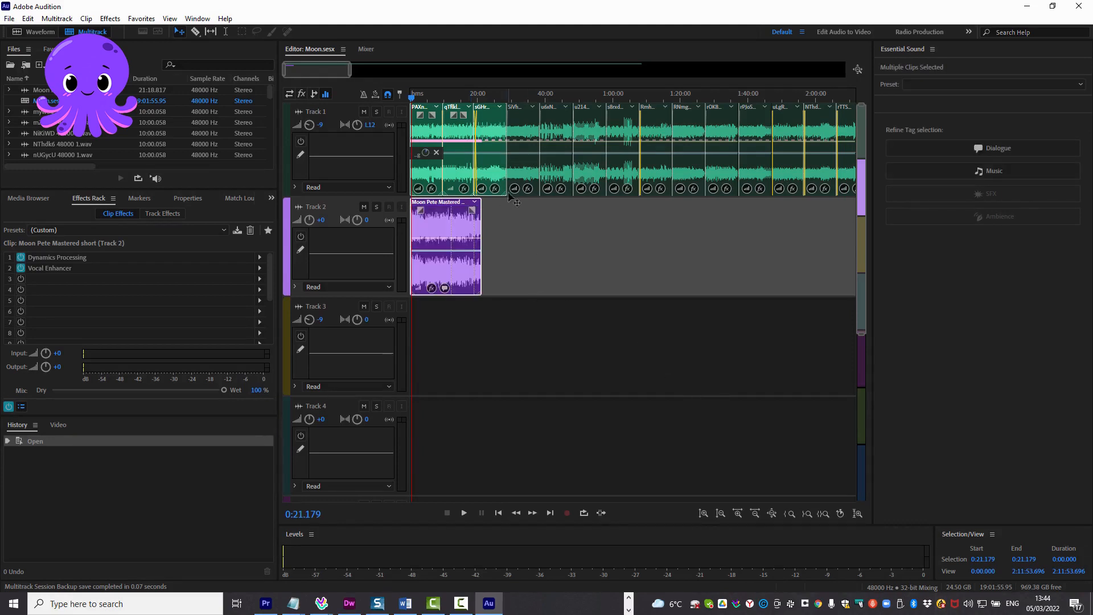
mouse_move(470, 144)
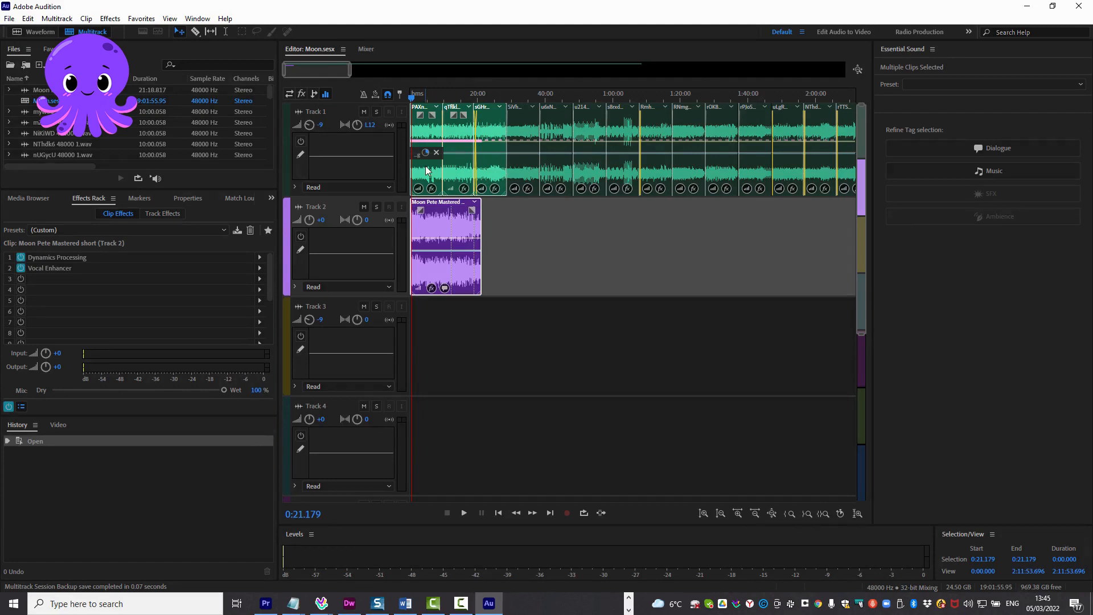
mouse_move(525, 267)
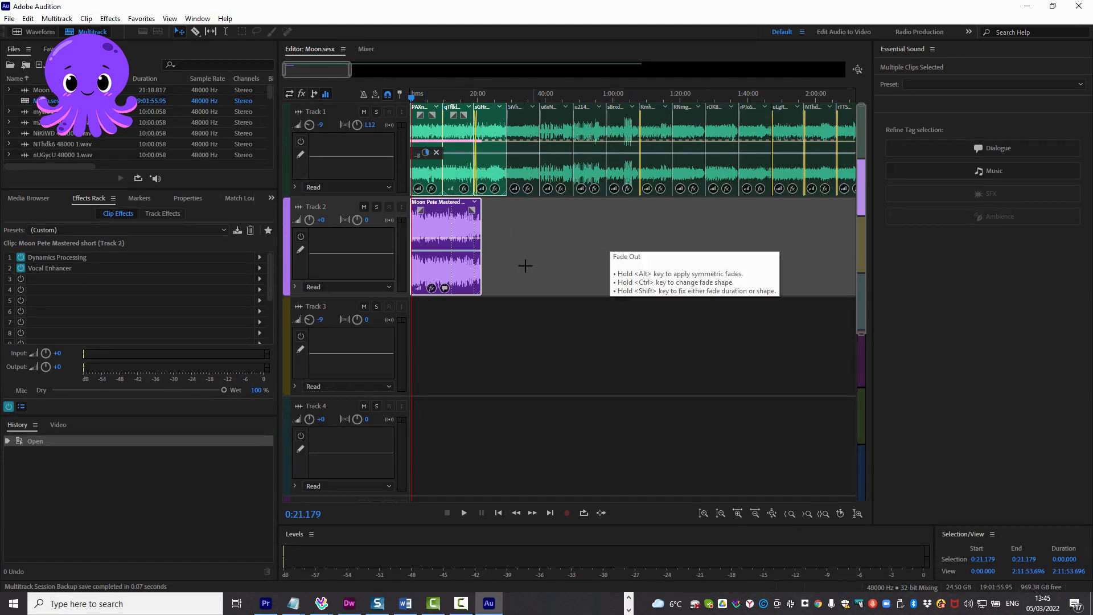
mouse_move(463, 232)
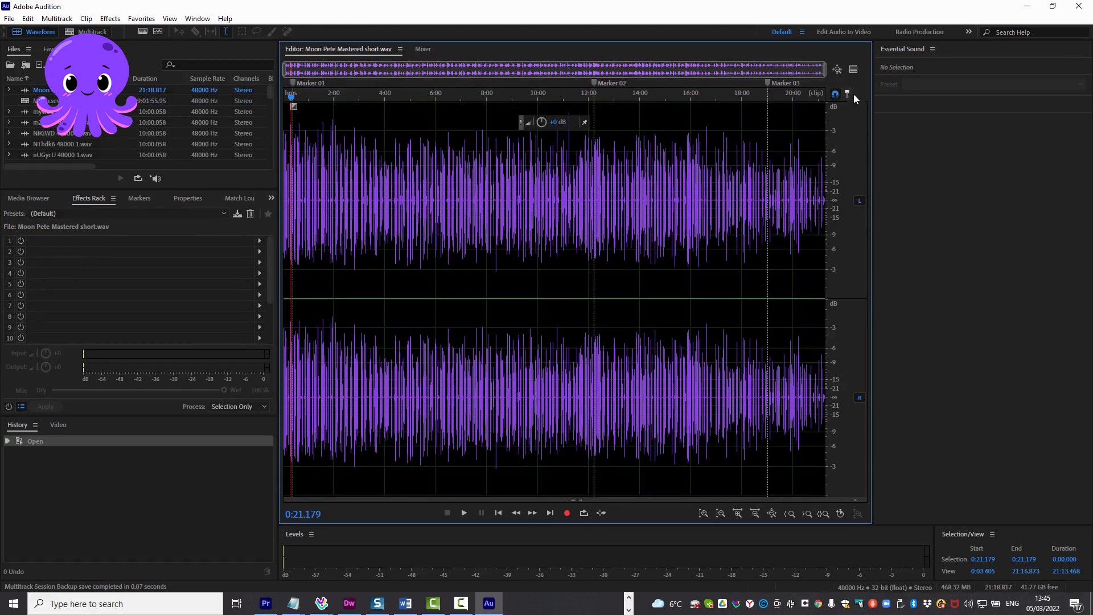
- Play and stop the Moon Pete Mastered short narration, then adjust a marker near 0:05
click(463, 513)
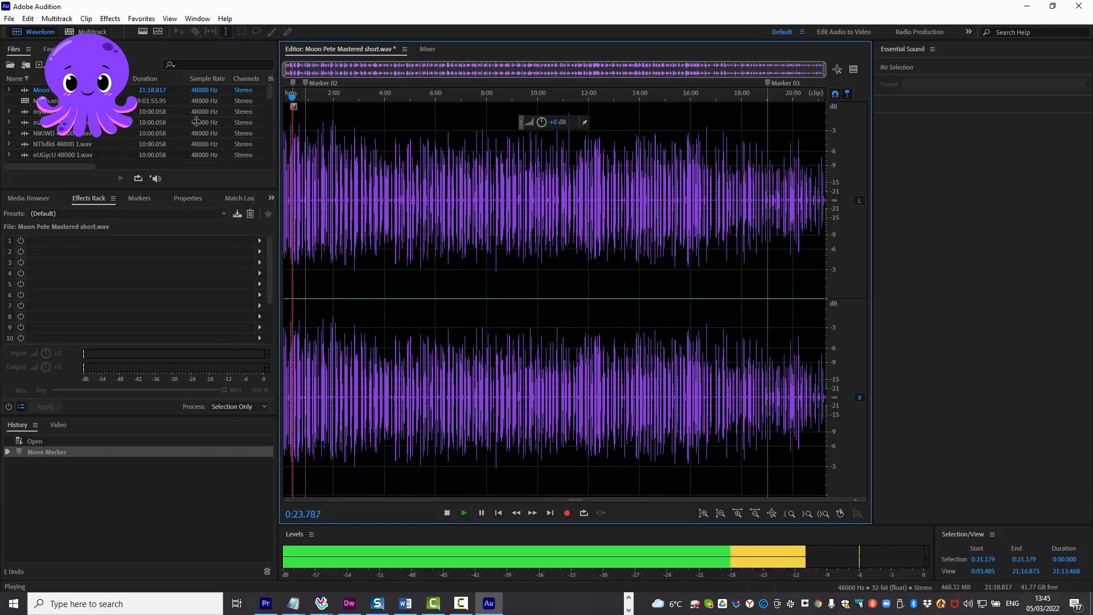
click(446, 514)
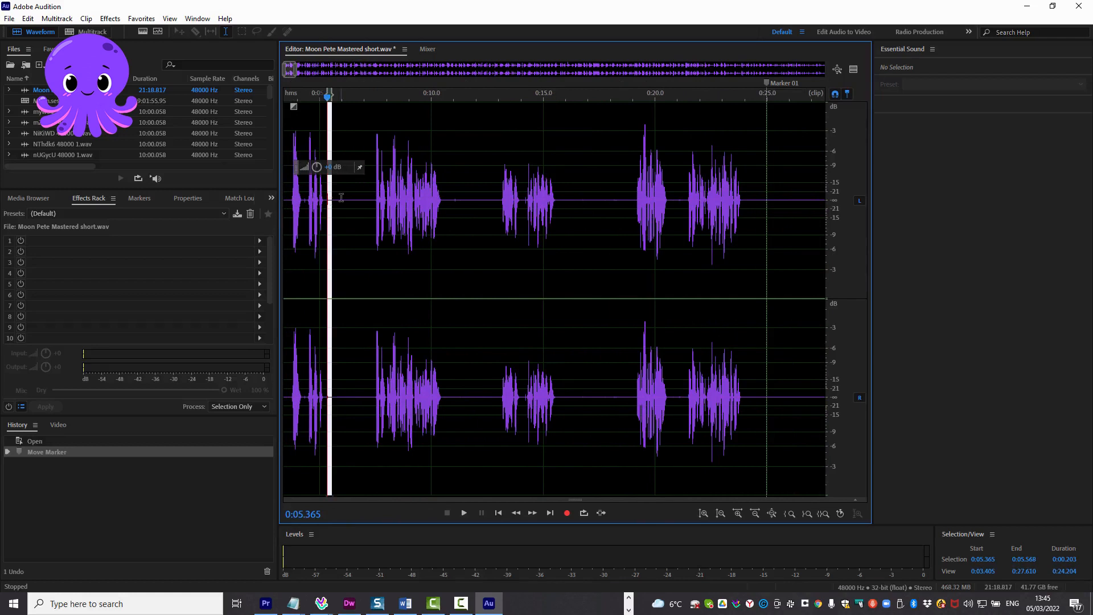
click(326, 199)
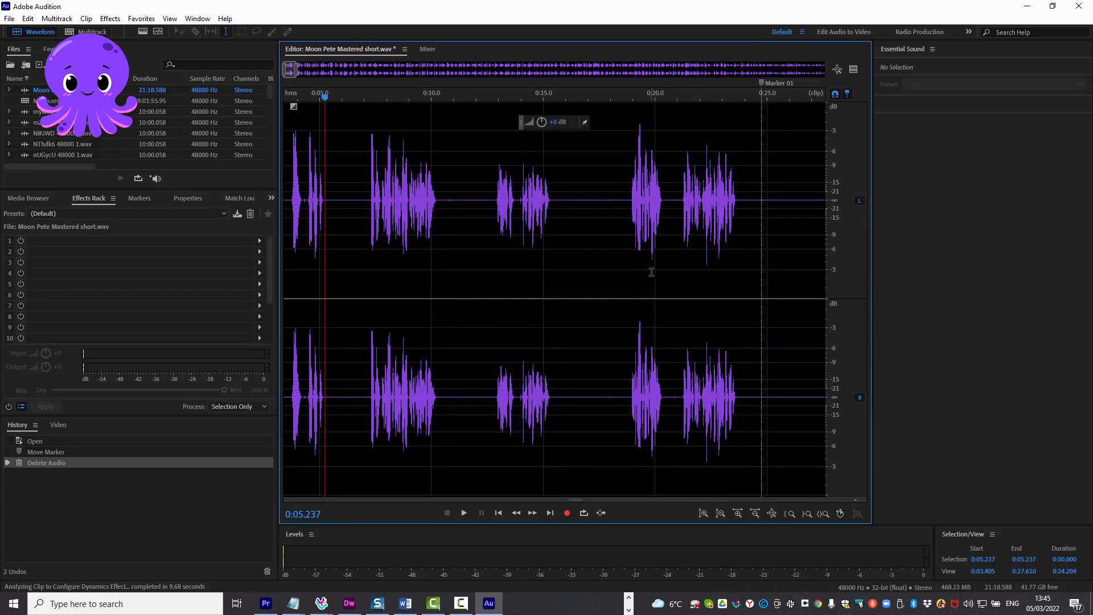
mouse_move(641, 272)
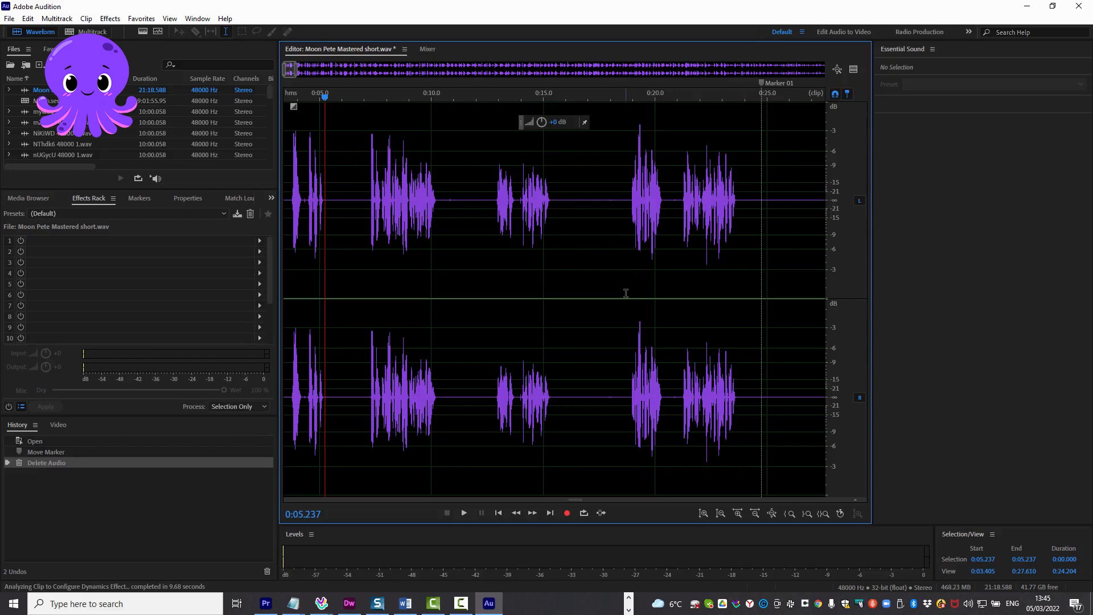
mouse_move(628, 274)
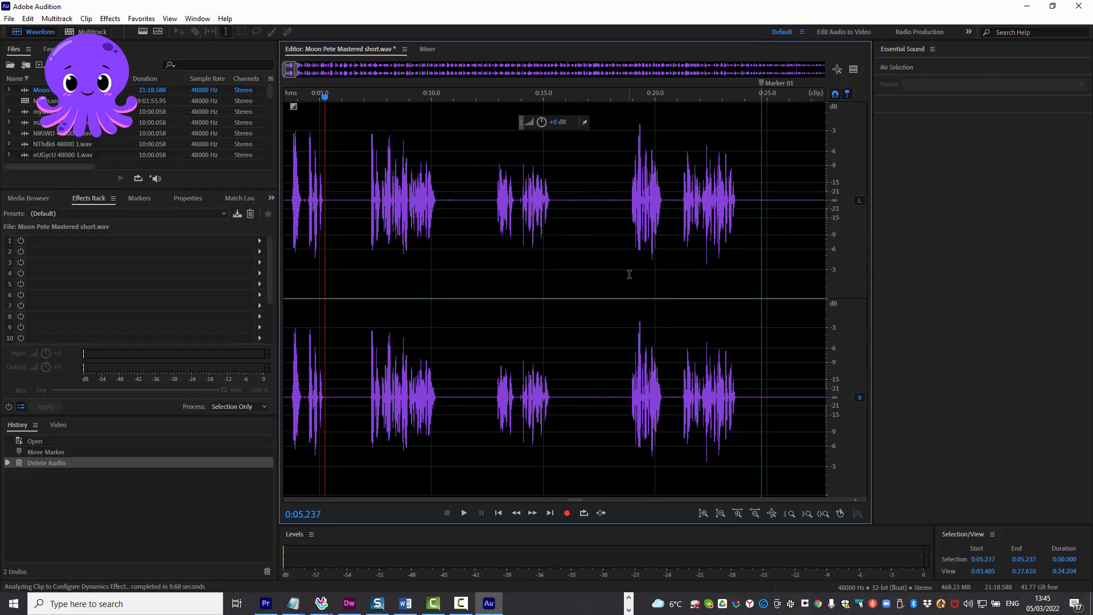
mouse_move(643, 247)
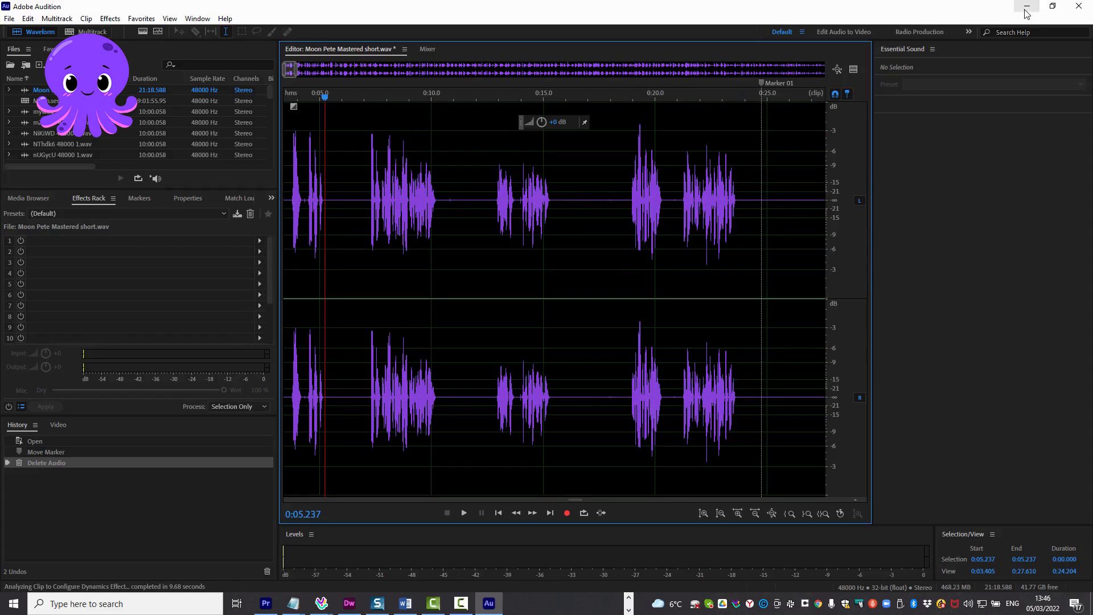
- Minimize Audition to return to Pictory's running storyboard generation
click(1025, 7)
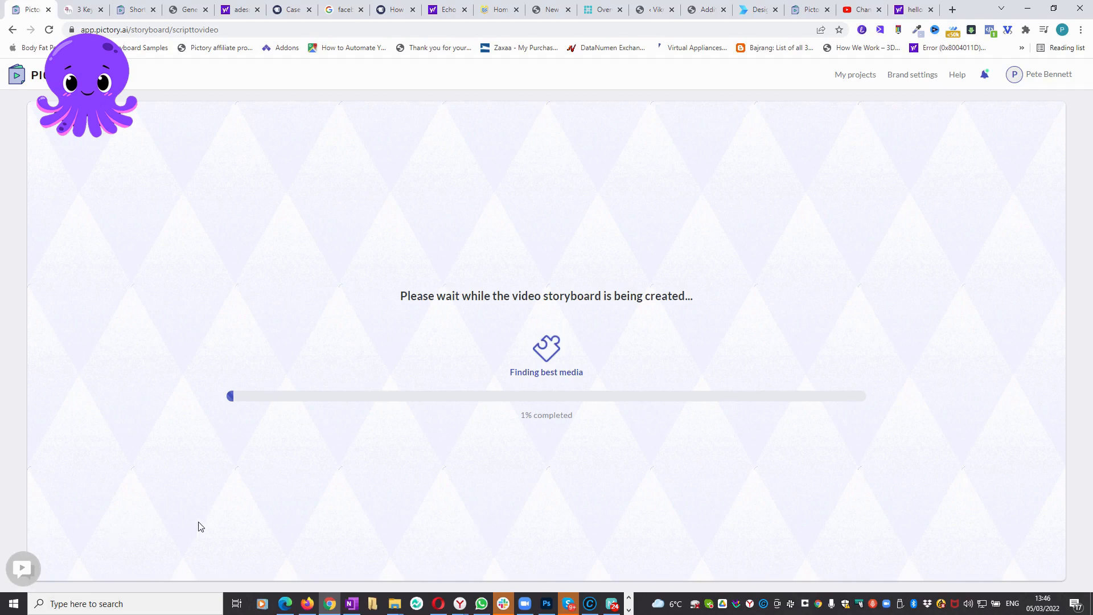
mouse_move(36, 522)
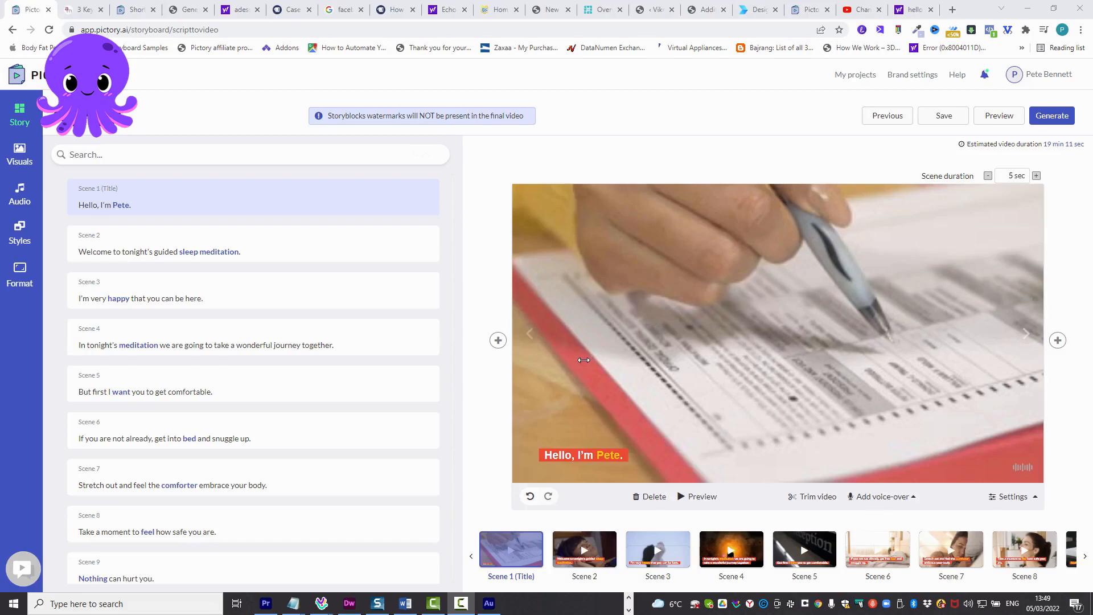
- Review the finished storyboard's scene list starting from 'Hello, I'm Pete.'
click(498, 340)
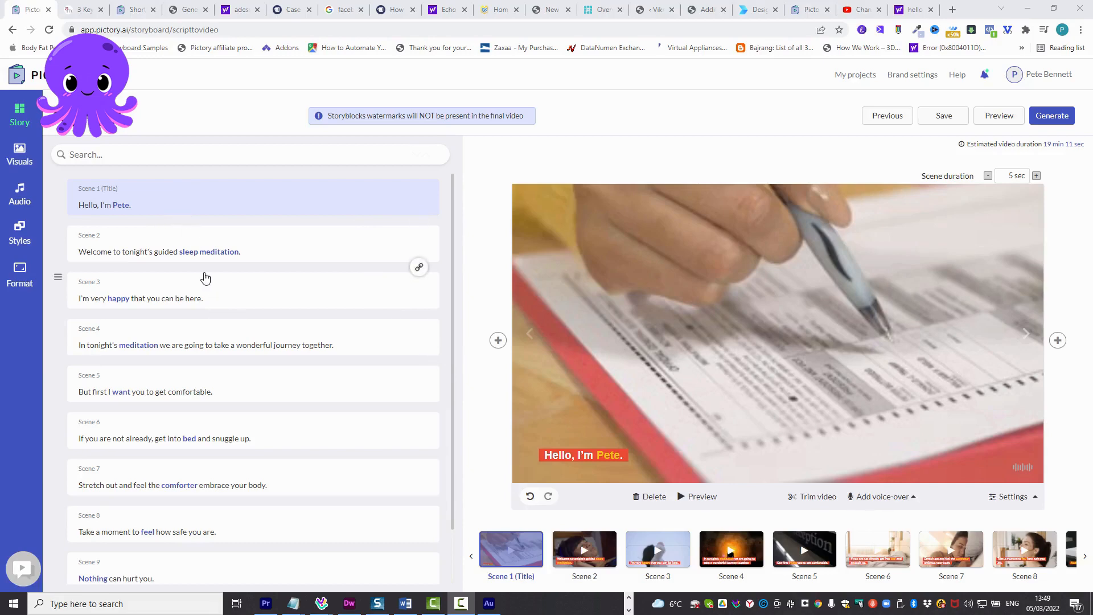
scroll(down, 3)
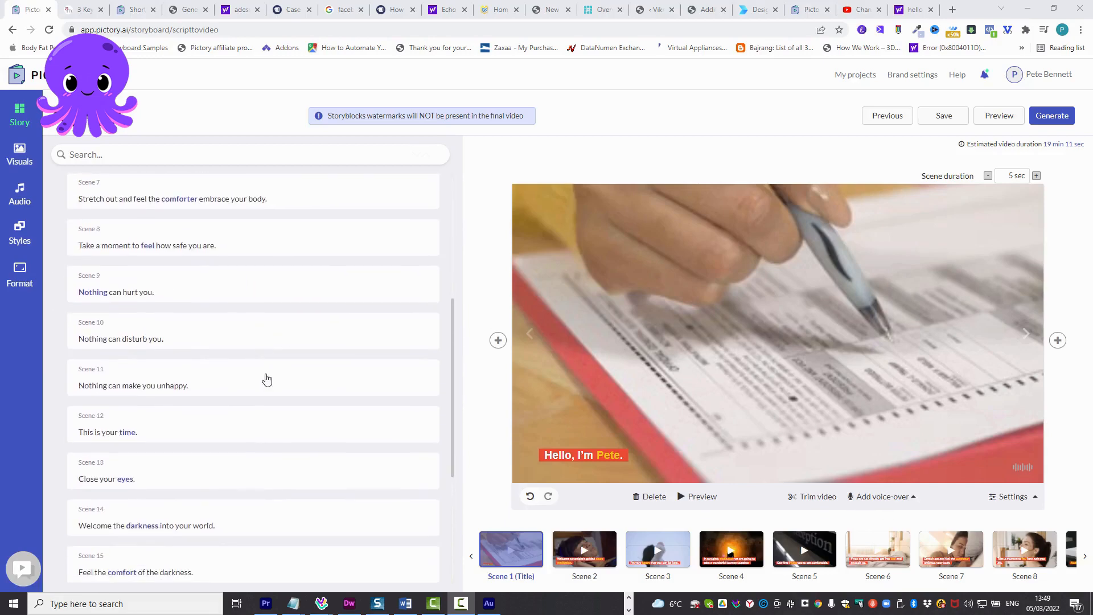
scroll(up, 3)
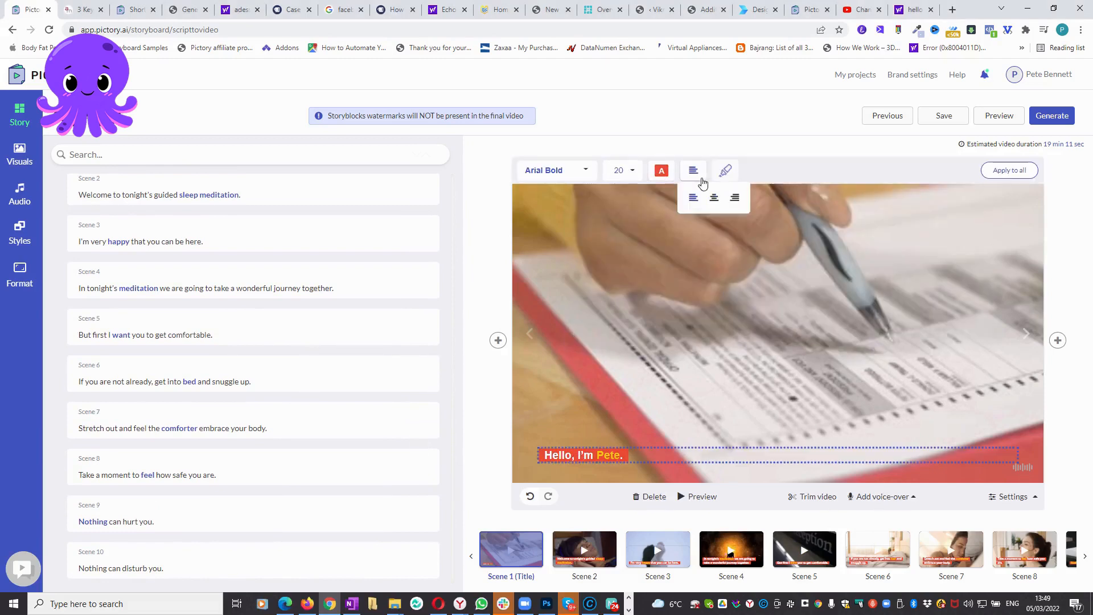
- Center the Scene 1 caption 'Hello, I'm Pete.' and set its font size to 24
click(713, 197)
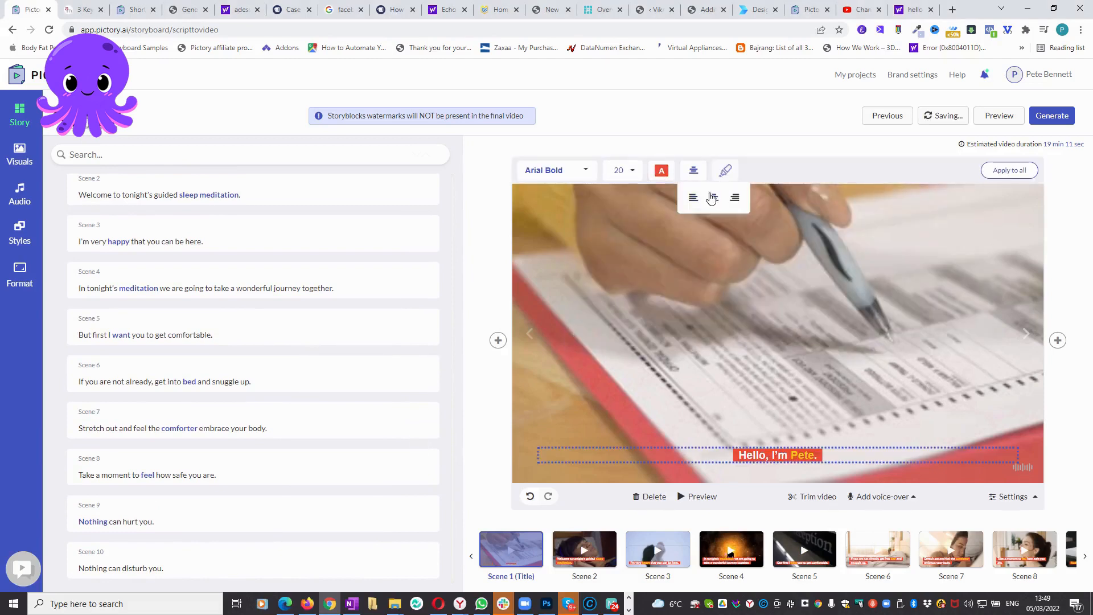
click(620, 169)
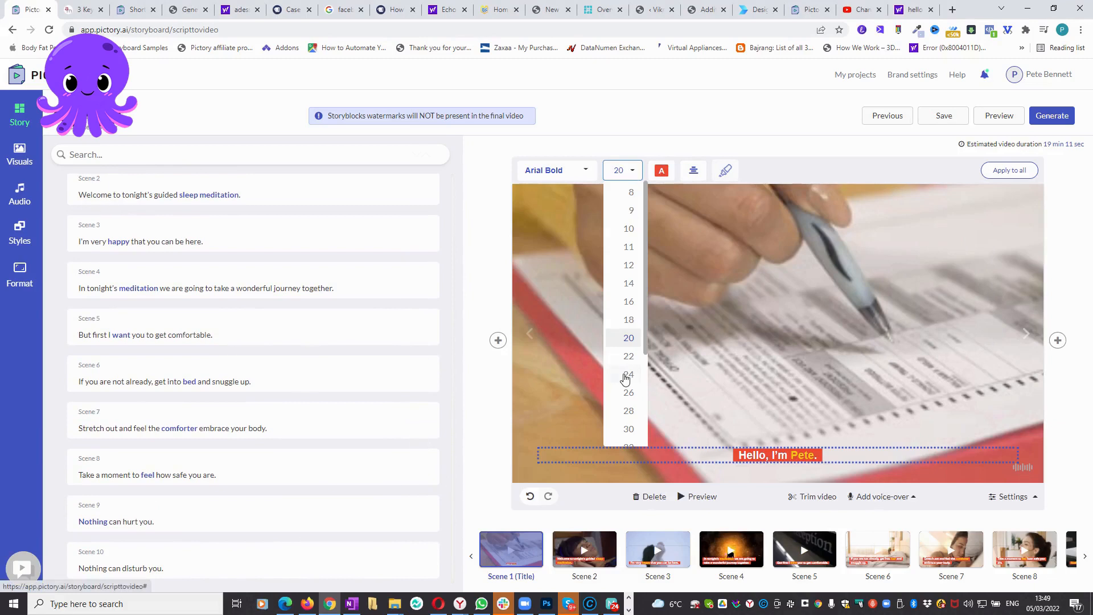
click(628, 375)
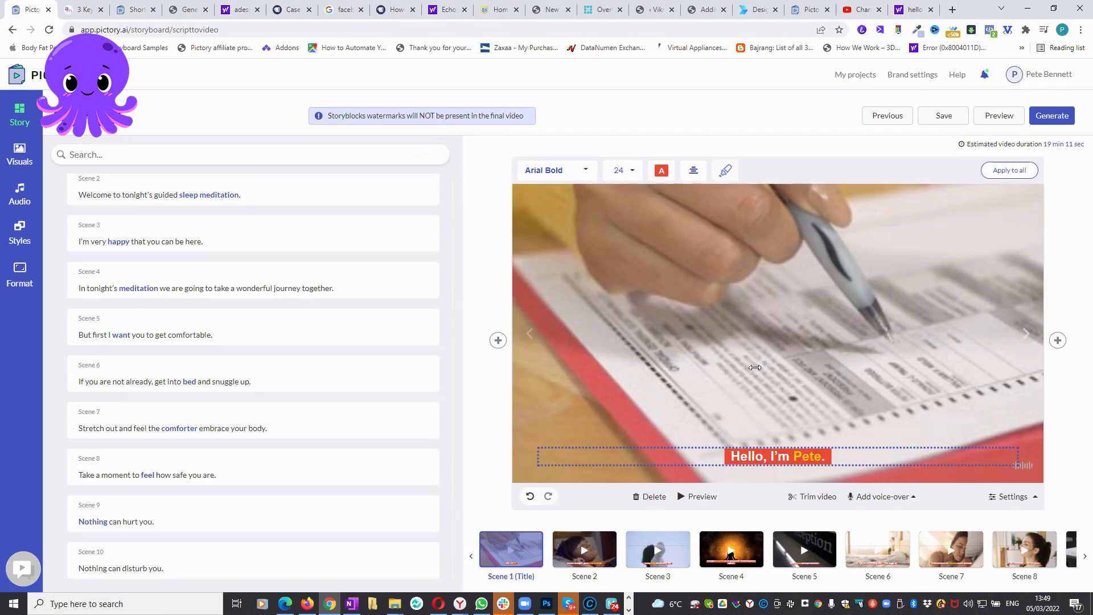
mouse_move(19, 195)
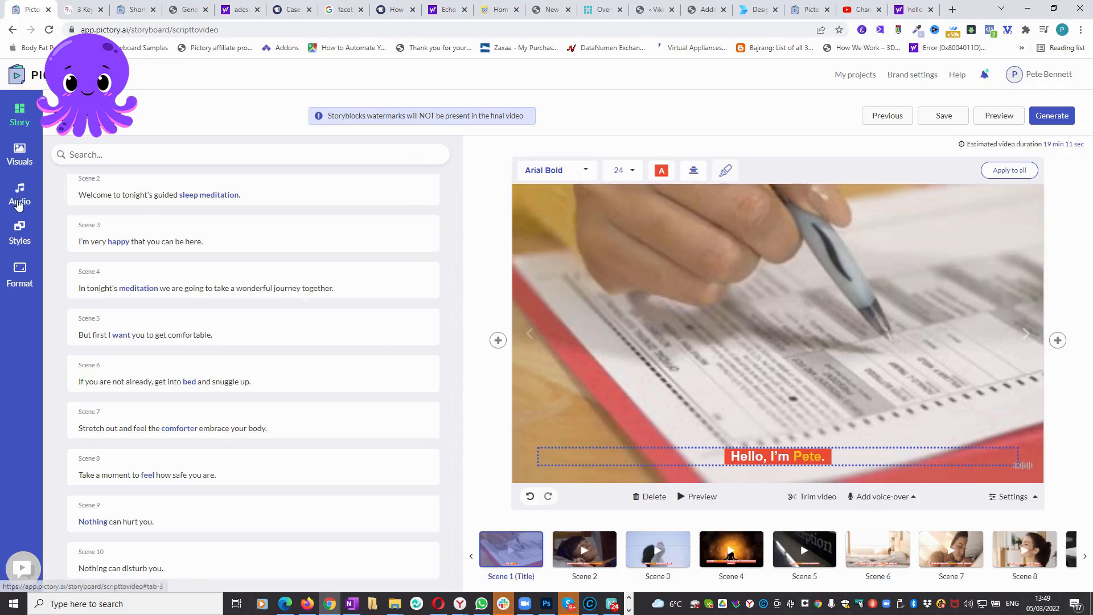
- Go to Audio > My uploads voice-overs and browse the '1. Moon' folder for a narration file
click(19, 197)
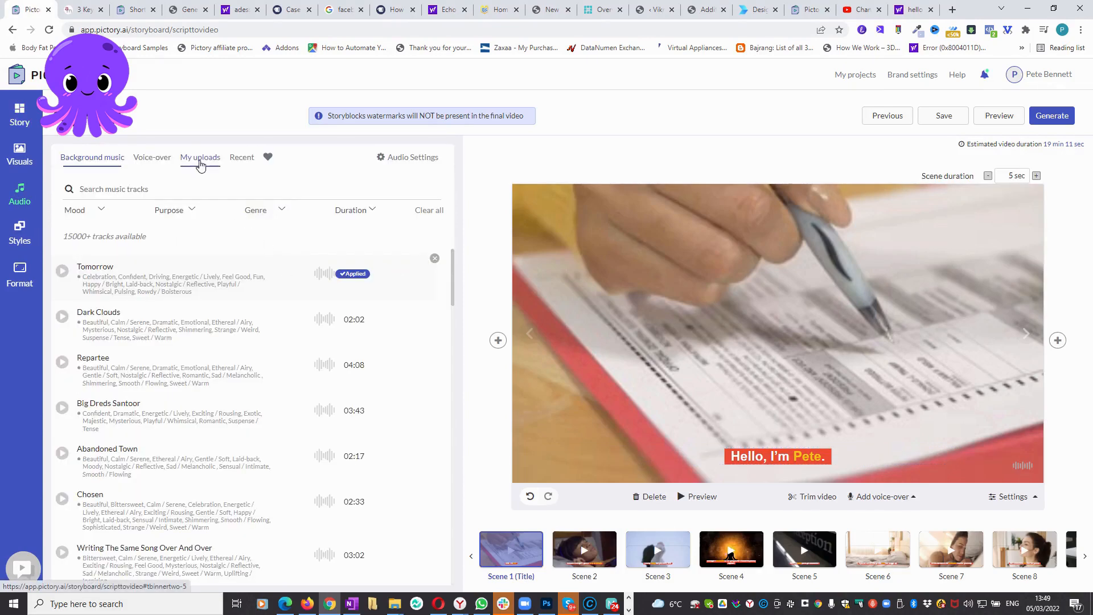
click(200, 157)
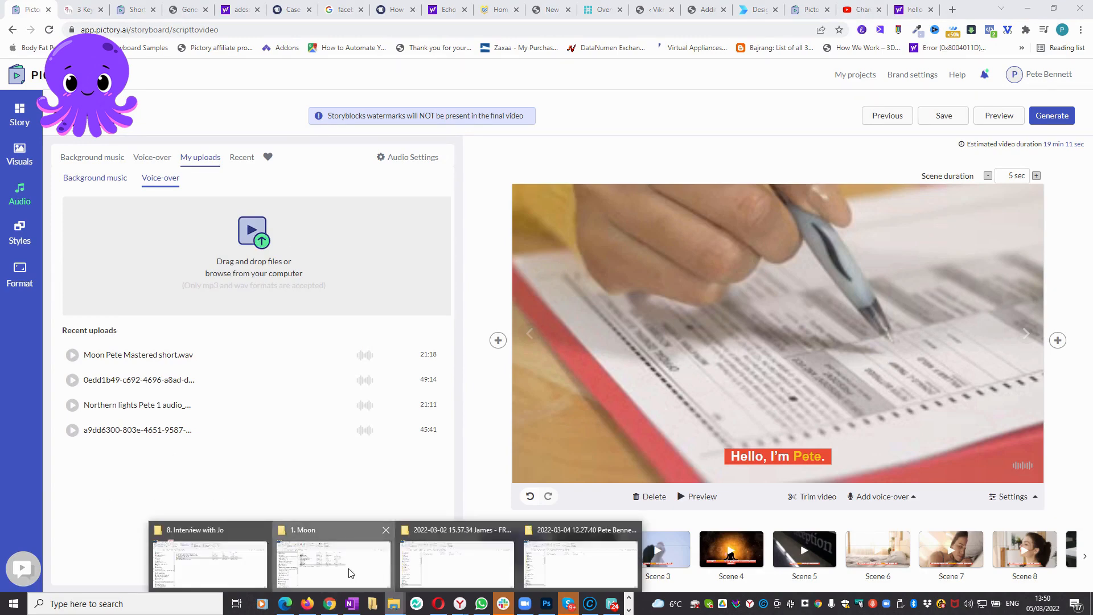
click(332, 561)
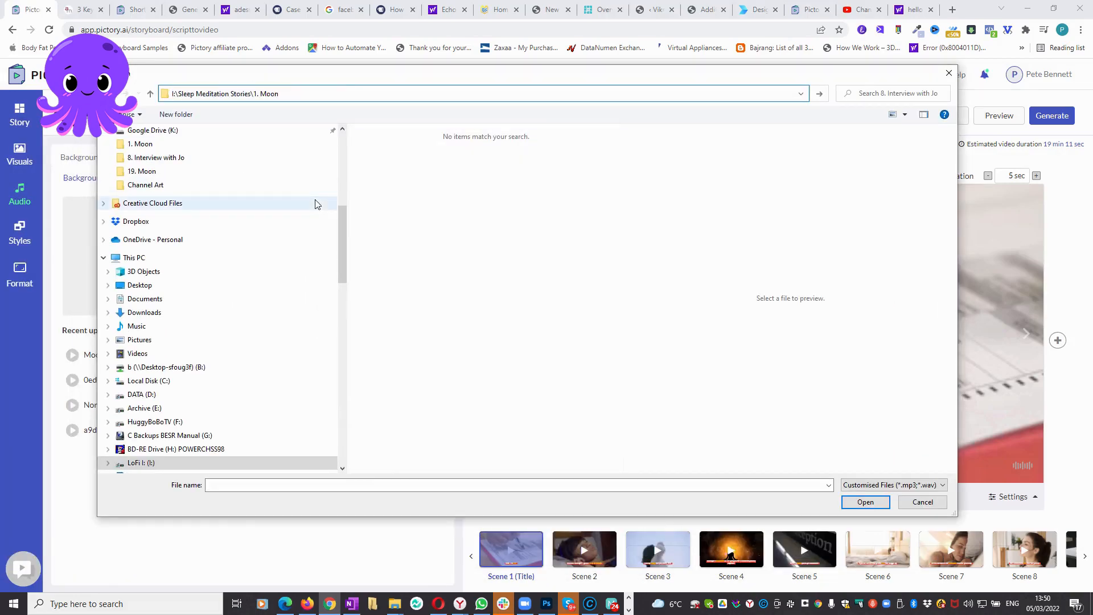
- Upload the narration file 'Moon Pete Mastered short.wav' as a voice-over
click(922, 502)
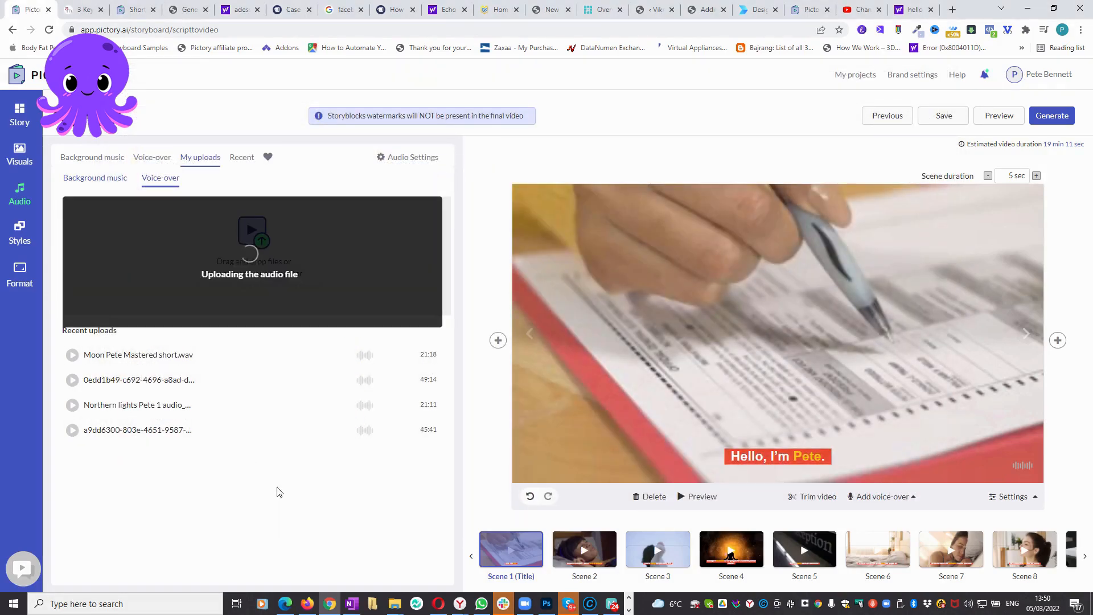
mouse_move(331, 518)
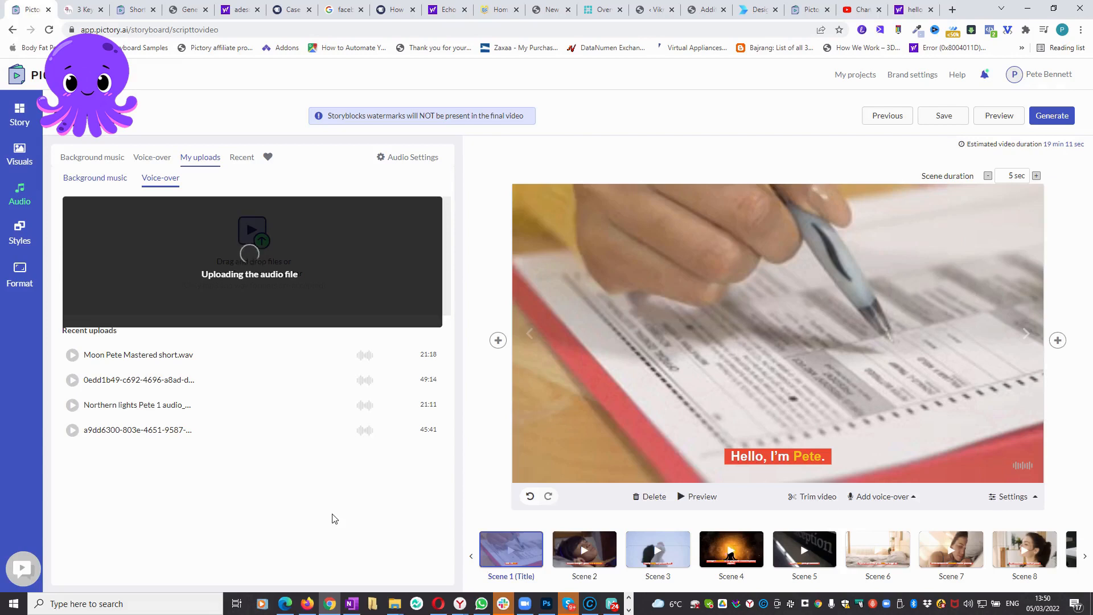
mouse_move(232, 195)
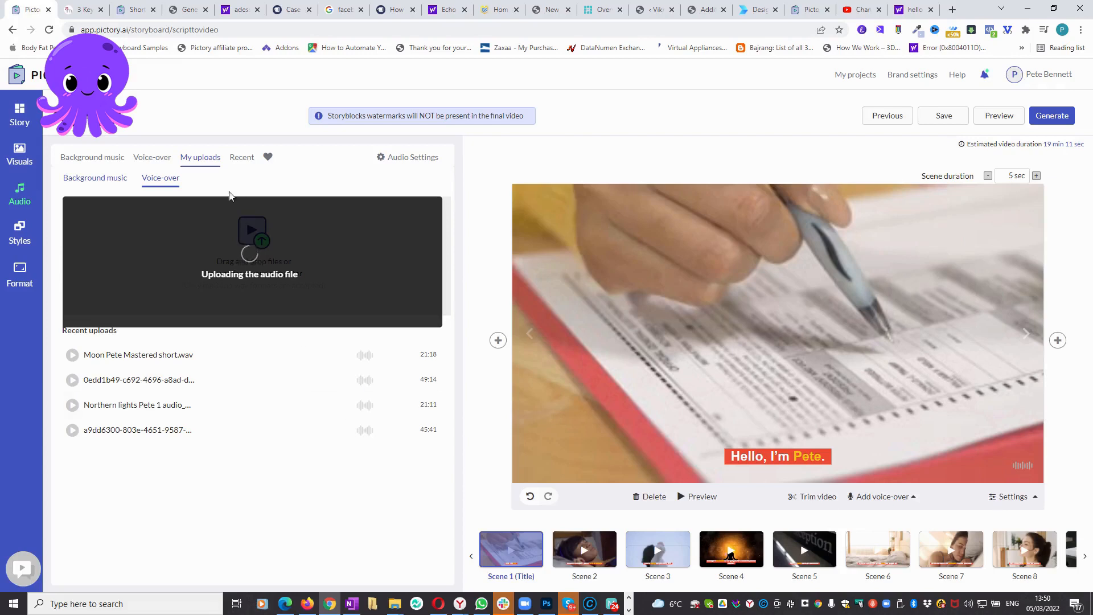
mouse_move(330, 477)
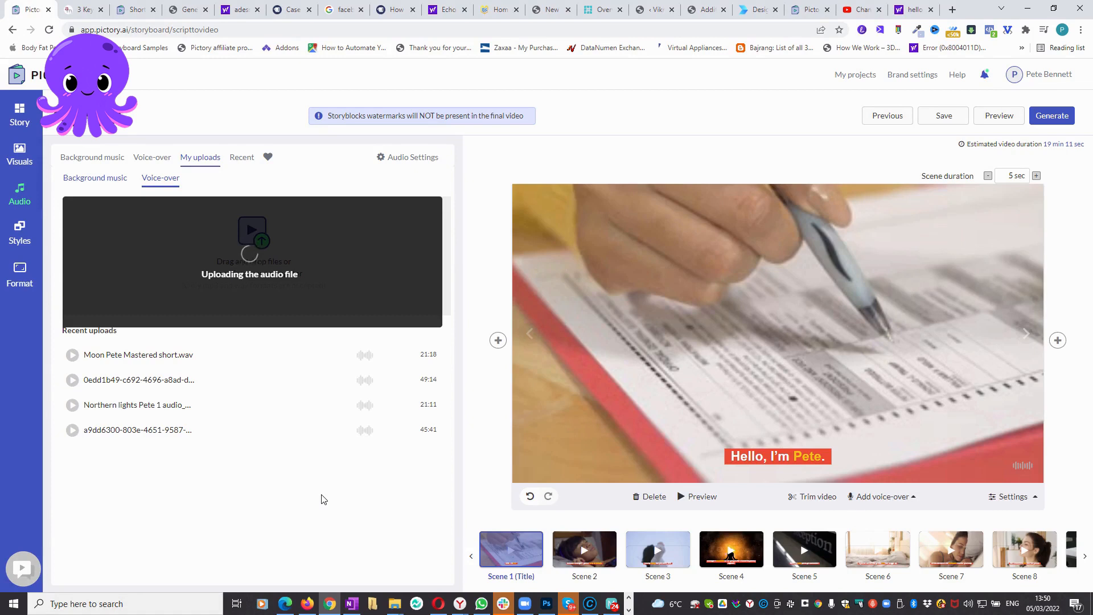
mouse_move(318, 500)
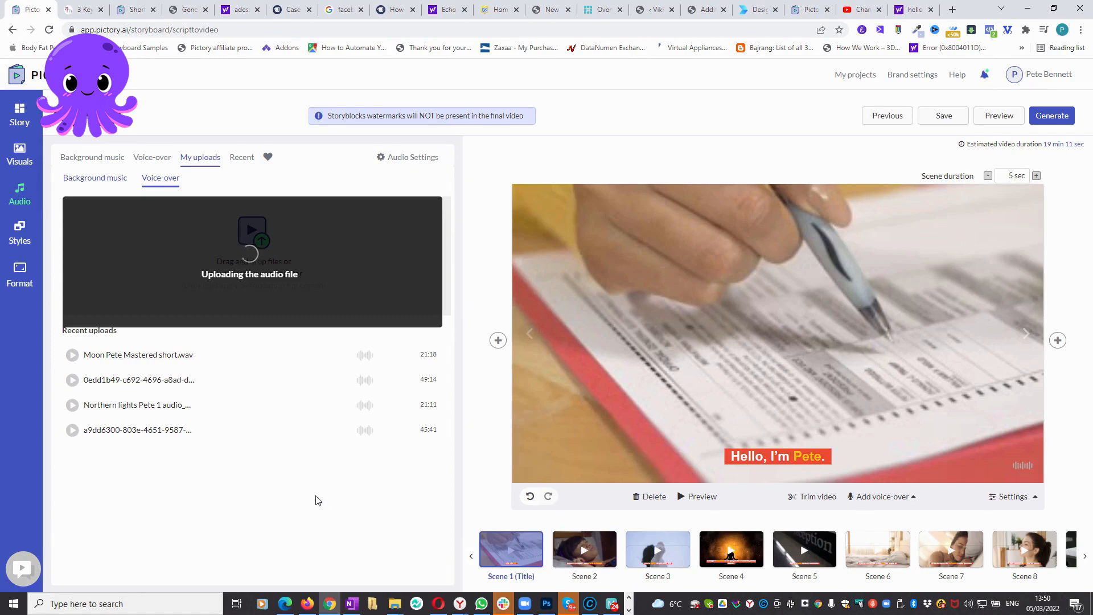
mouse_move(296, 464)
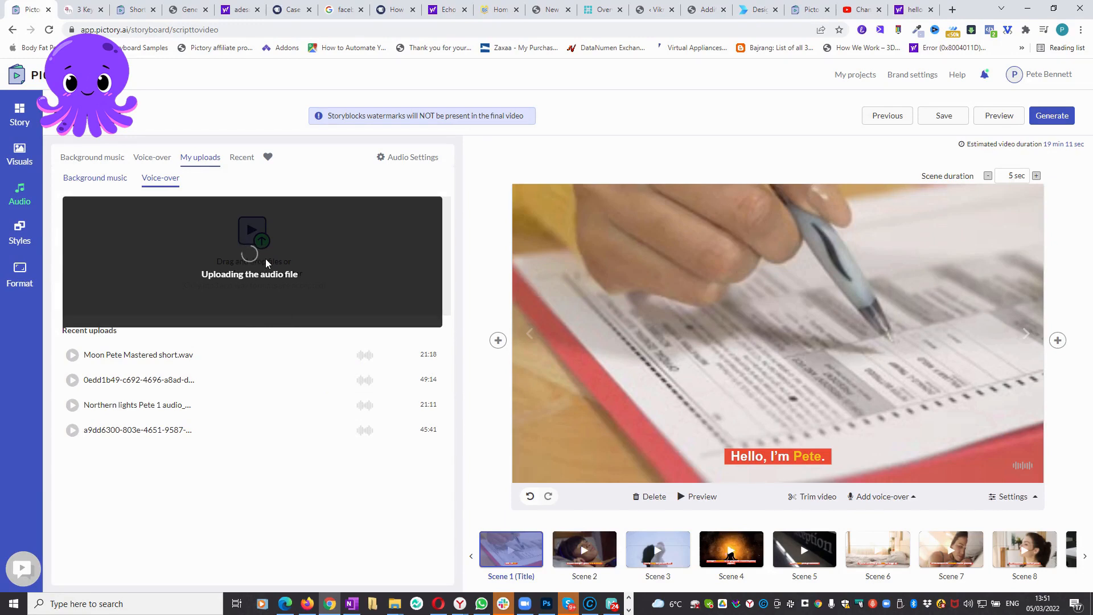
mouse_move(231, 355)
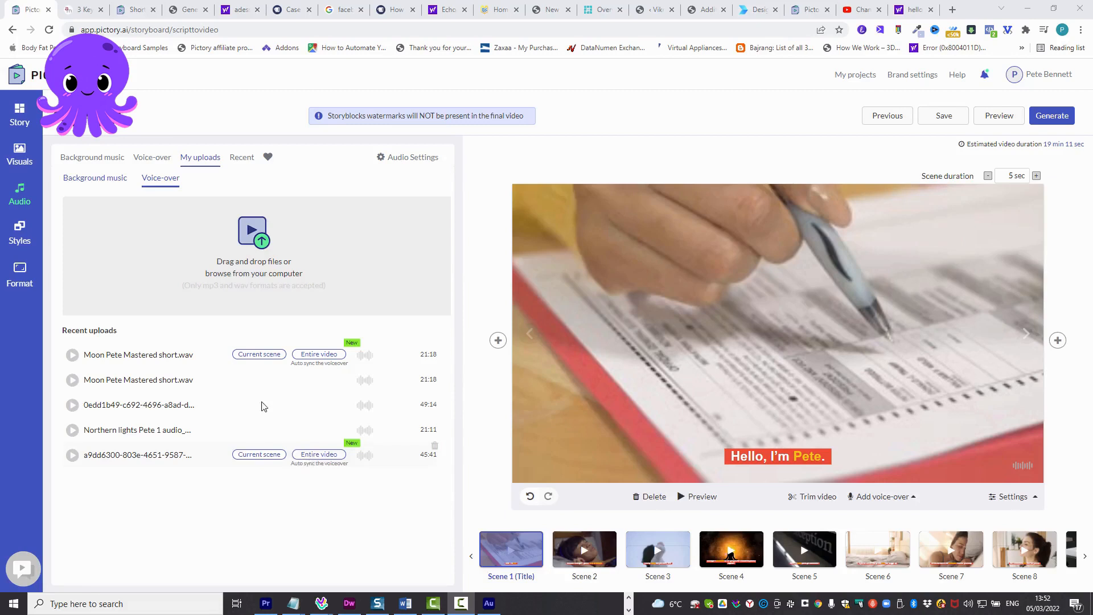
mouse_move(335, 371)
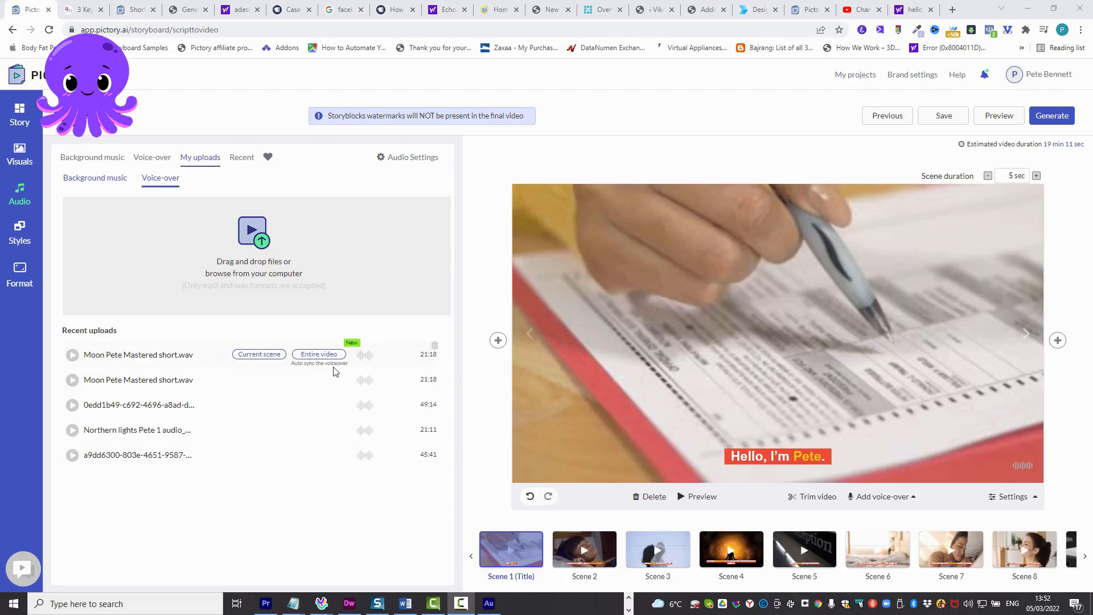
mouse_move(318, 356)
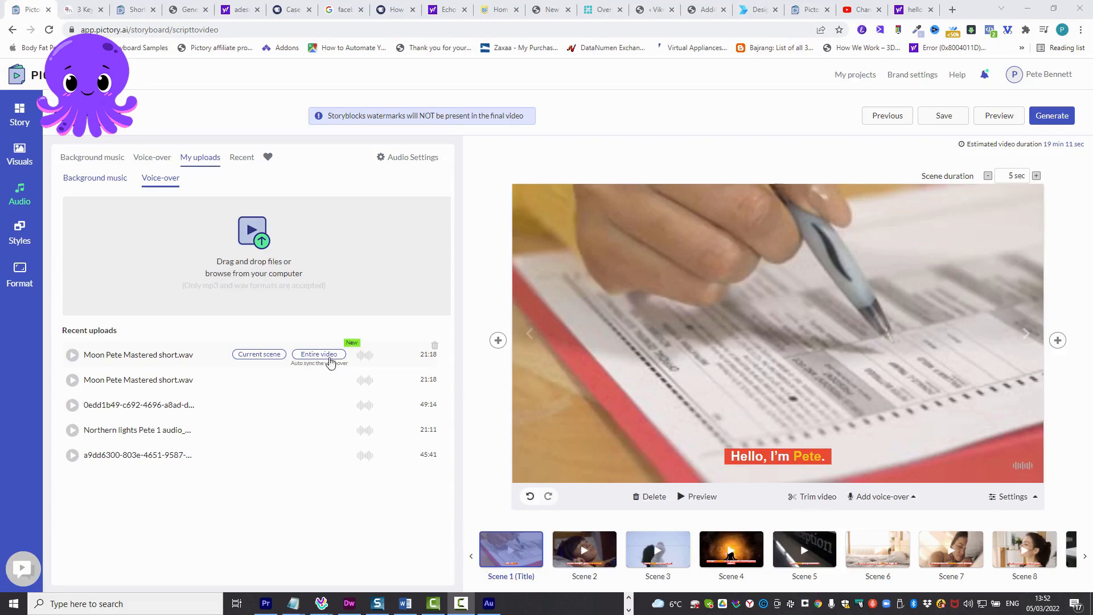
- Auto-sync the uploaded Moon Pete Mastered short.wav narration to the entire video
click(319, 354)
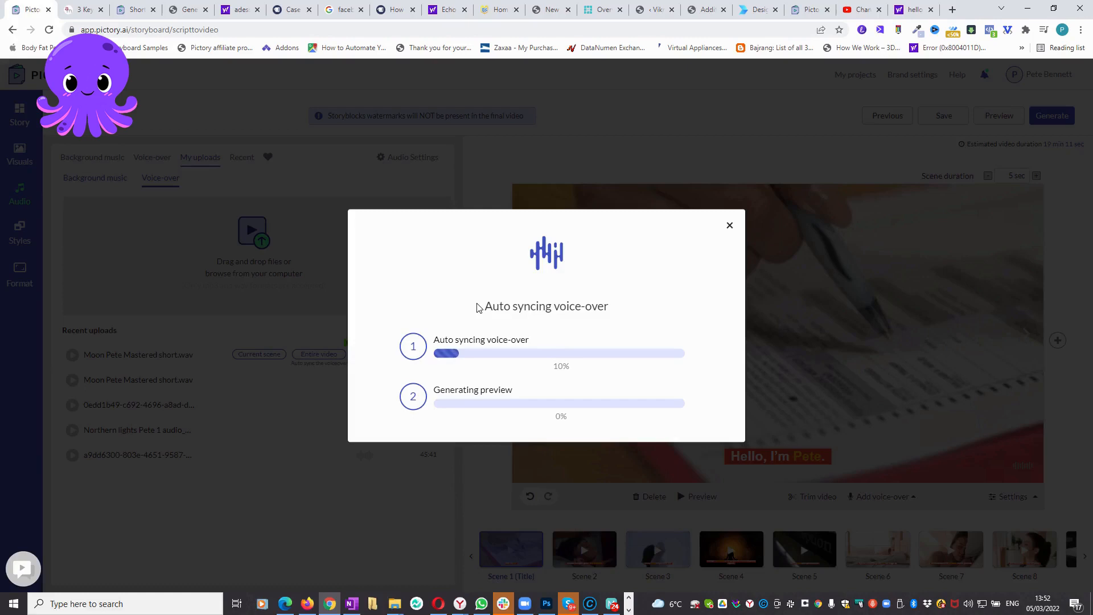
mouse_move(427, 304)
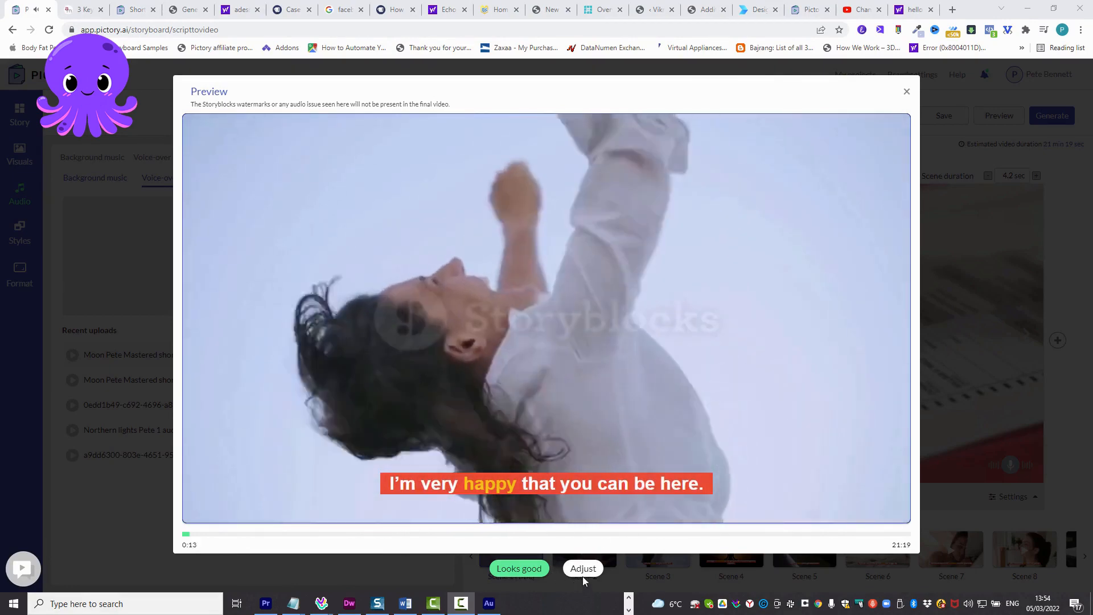
- Review the voice-over timing from Scene 3 through the last scenes and save the adjustments
click(583, 568)
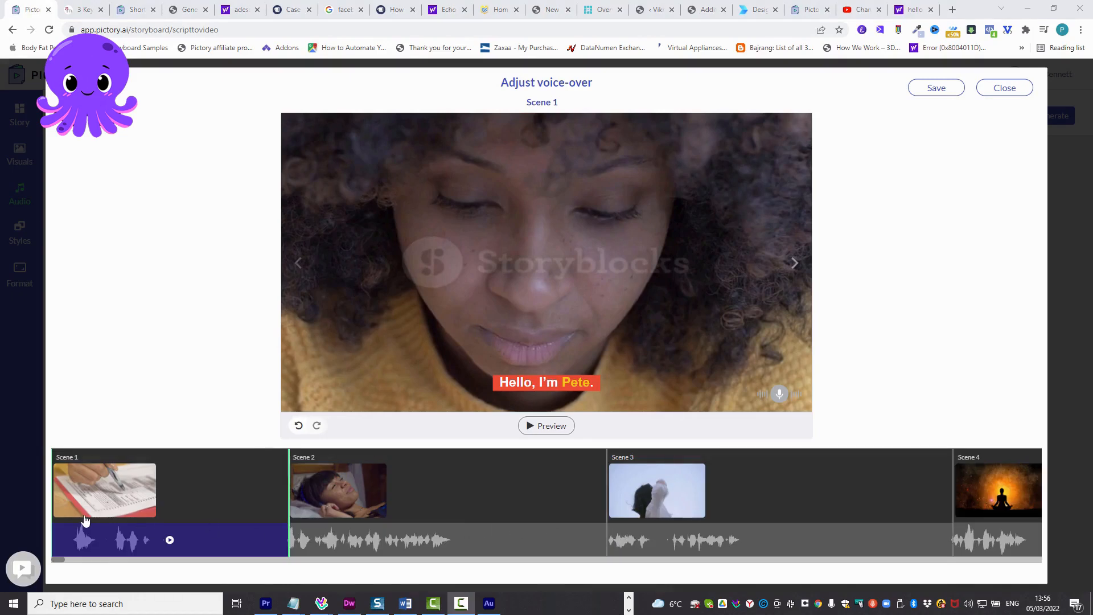
mouse_move(455, 539)
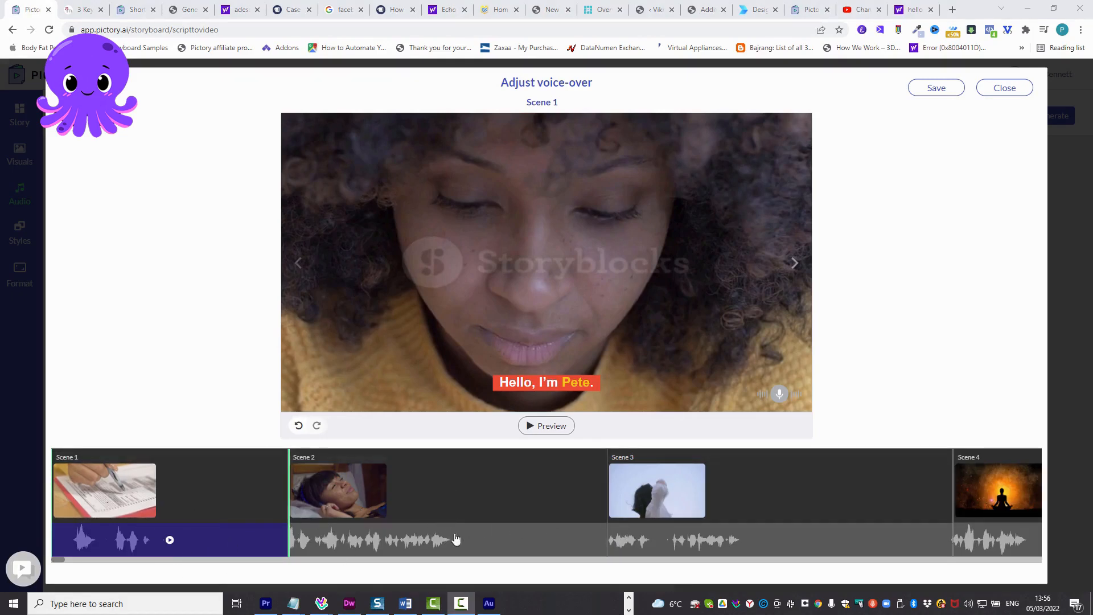
mouse_move(788, 520)
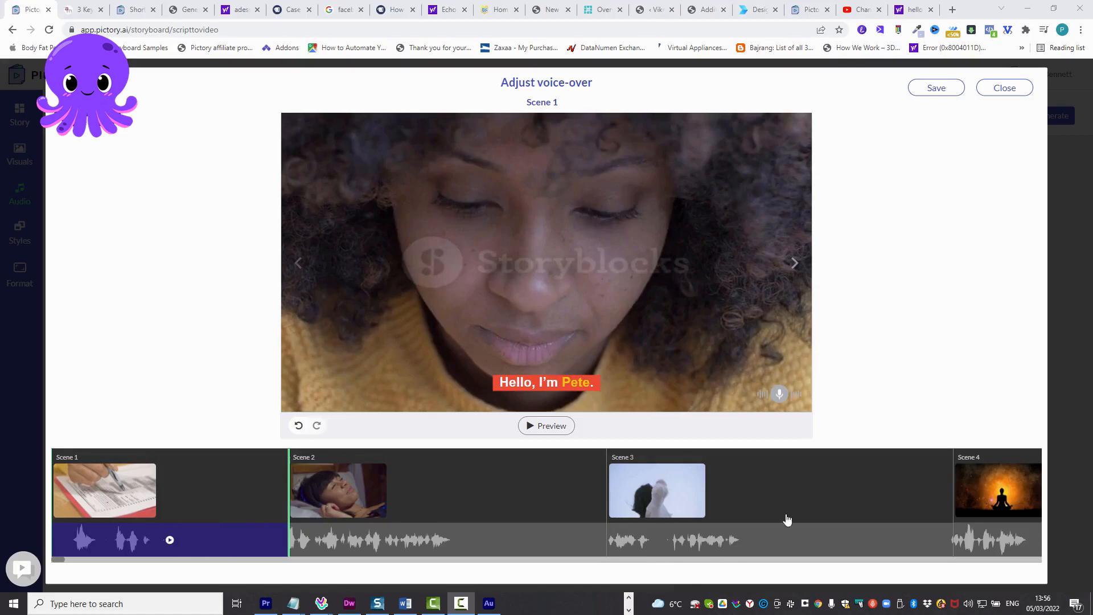
mouse_move(964, 466)
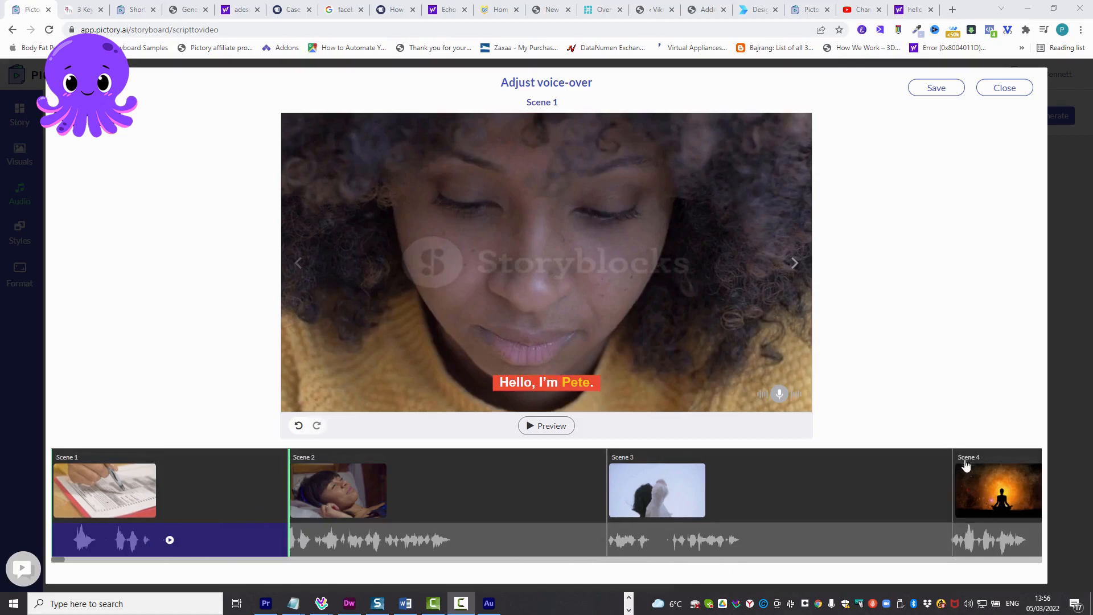
mouse_move(884, 501)
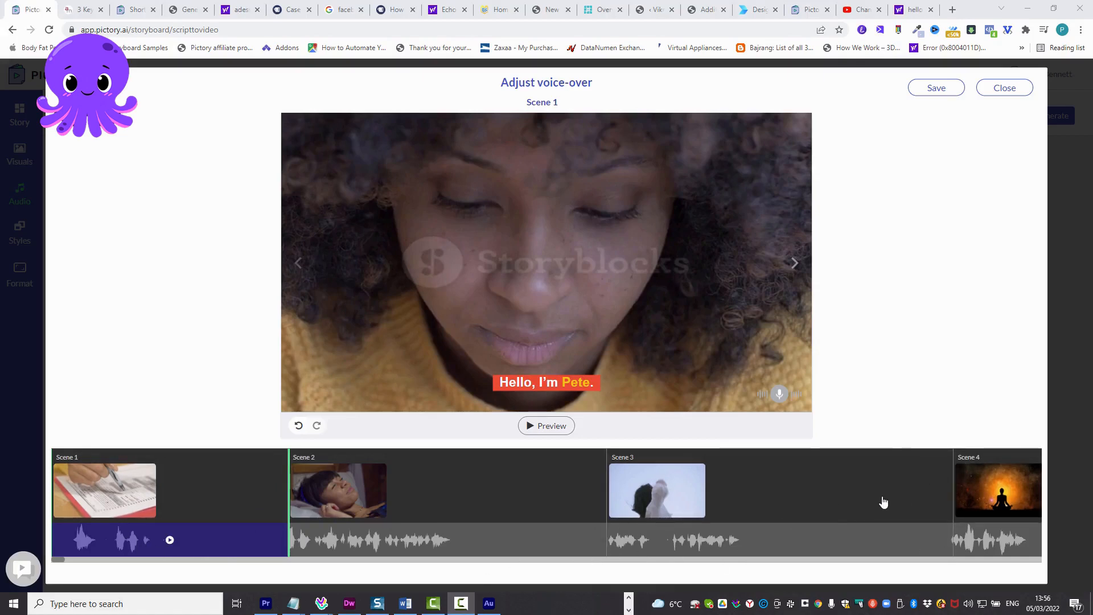
click(655, 489)
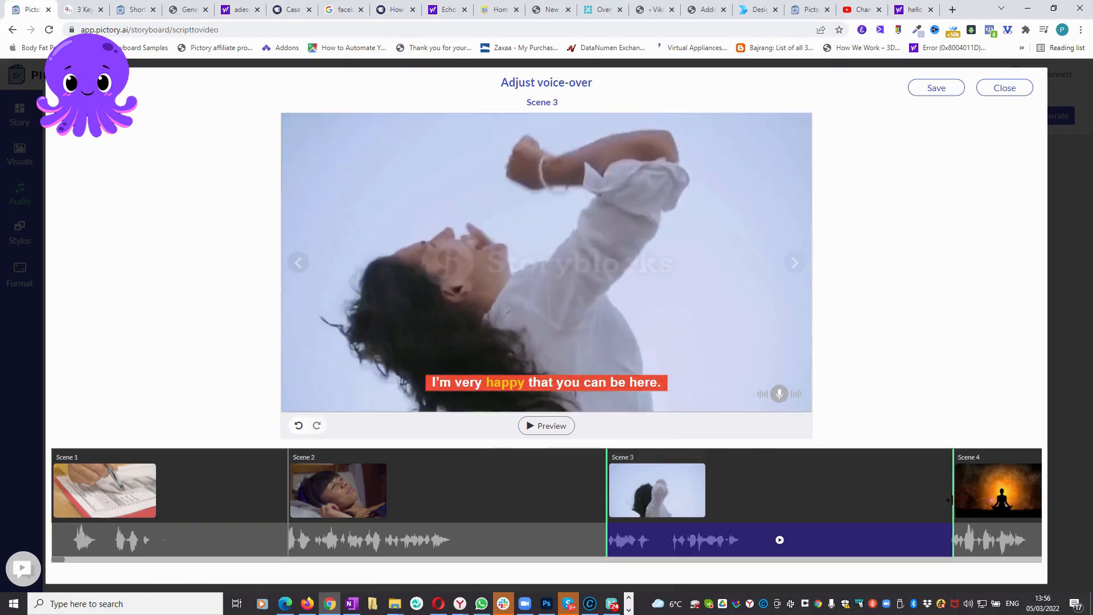
click(936, 88)
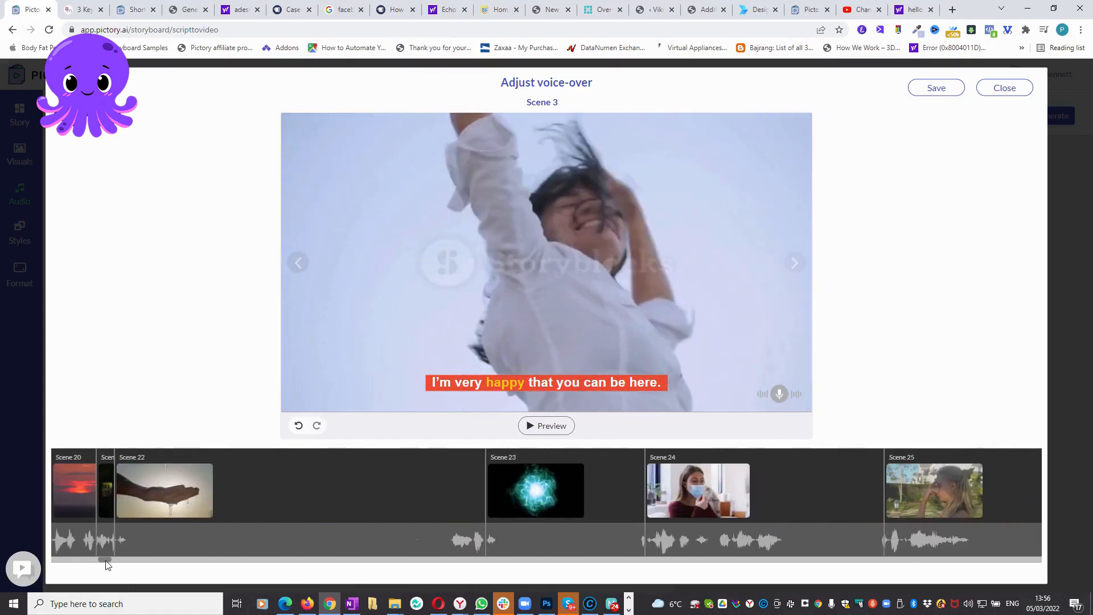
scroll(right, 3)
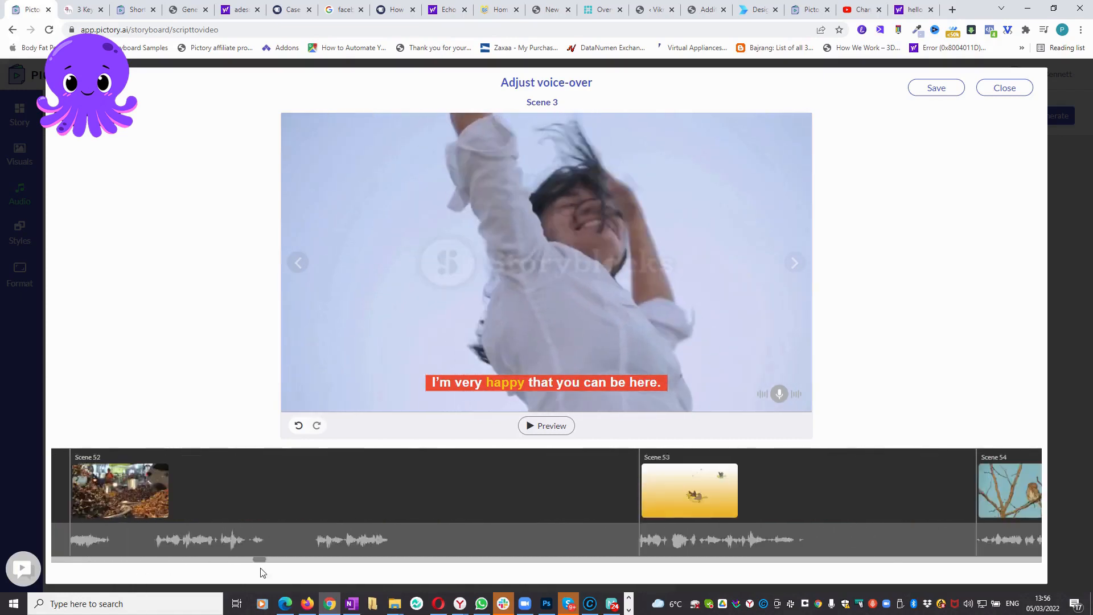
scroll(right, 3)
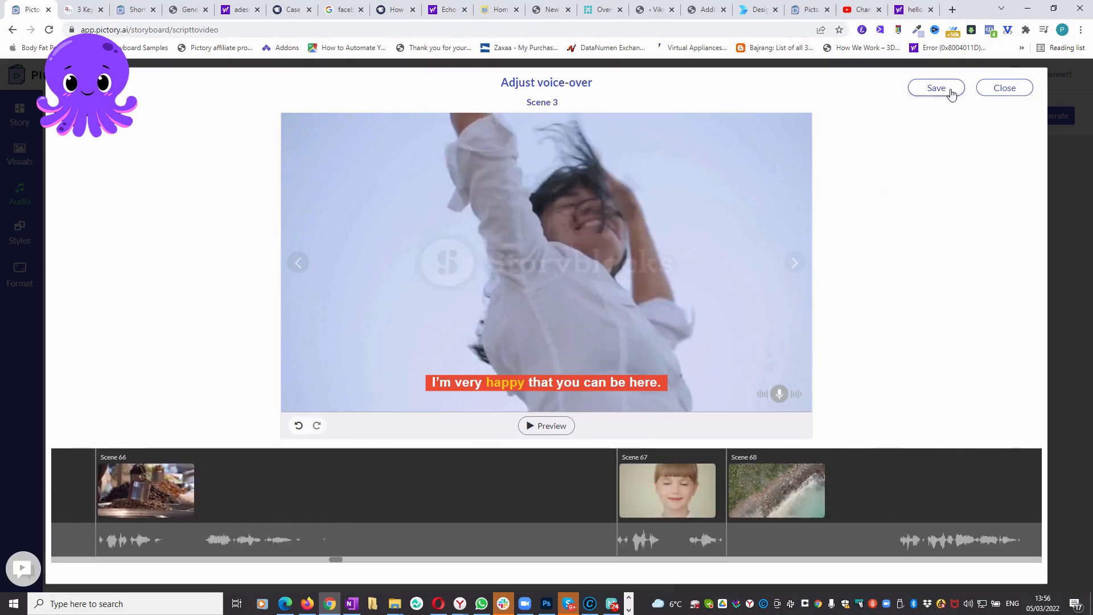
click(1005, 88)
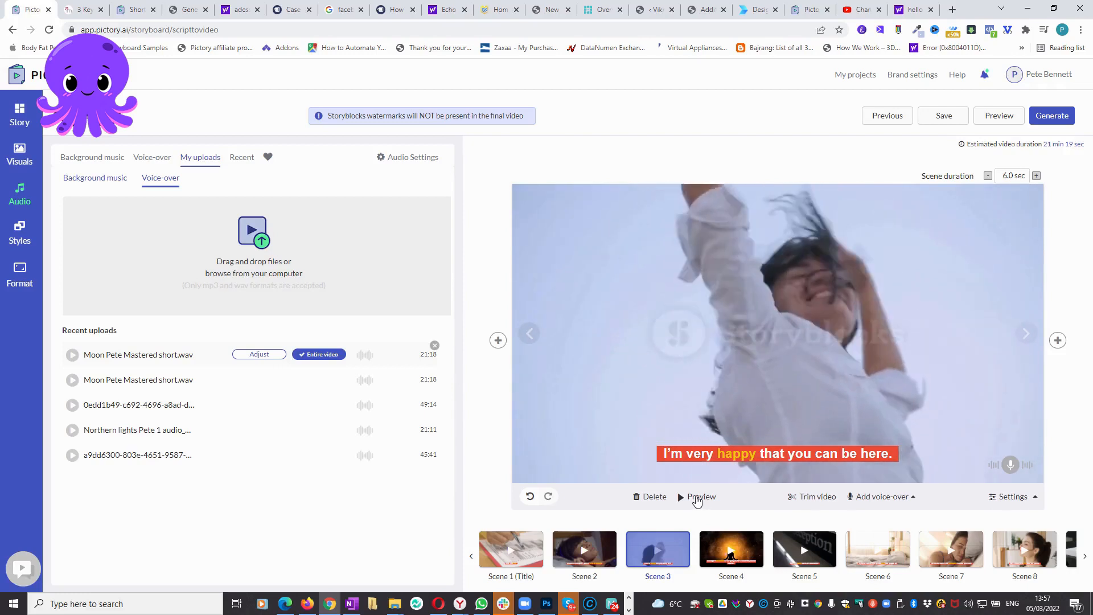
click(702, 496)
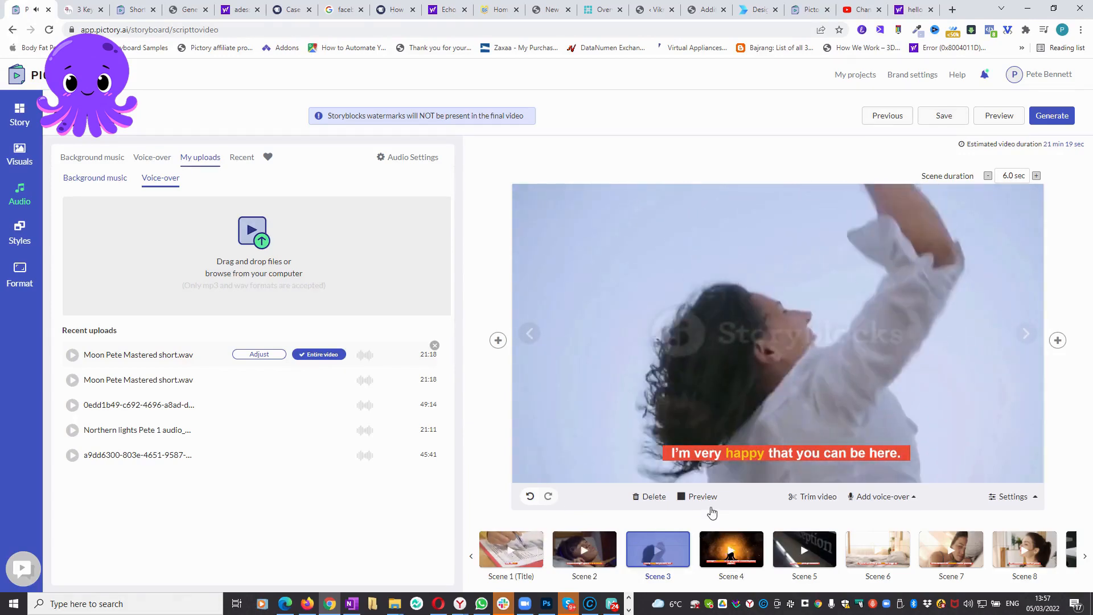
click(703, 497)
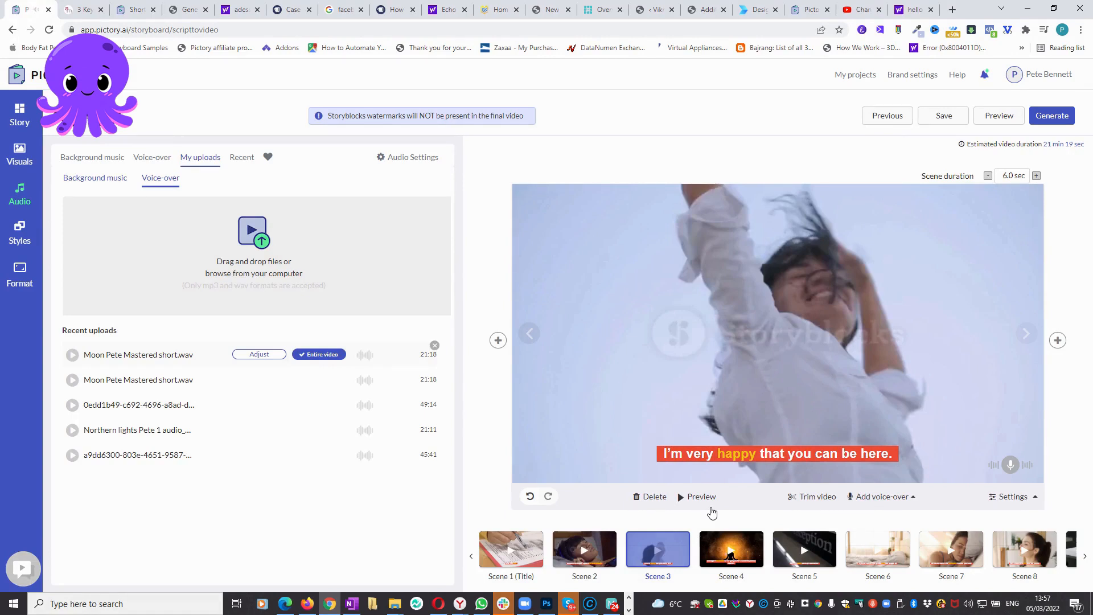
mouse_move(927, 125)
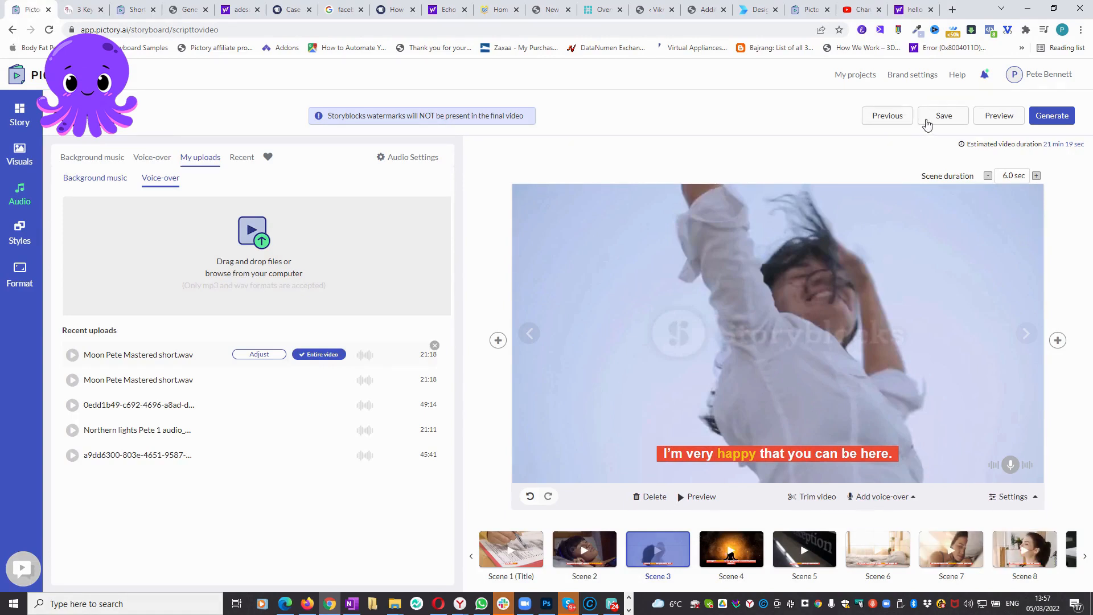